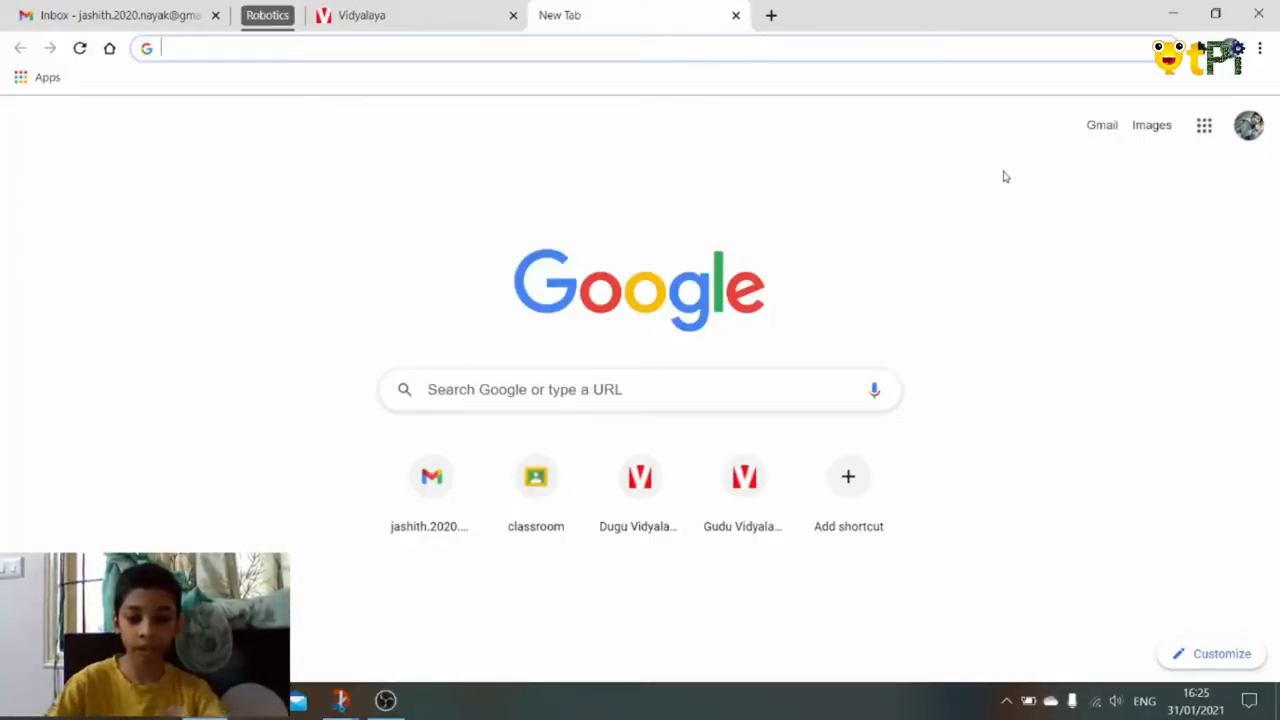
# - Go to code.org and start a new App Lab project from the Create menu
pyautogui.write('code.org')
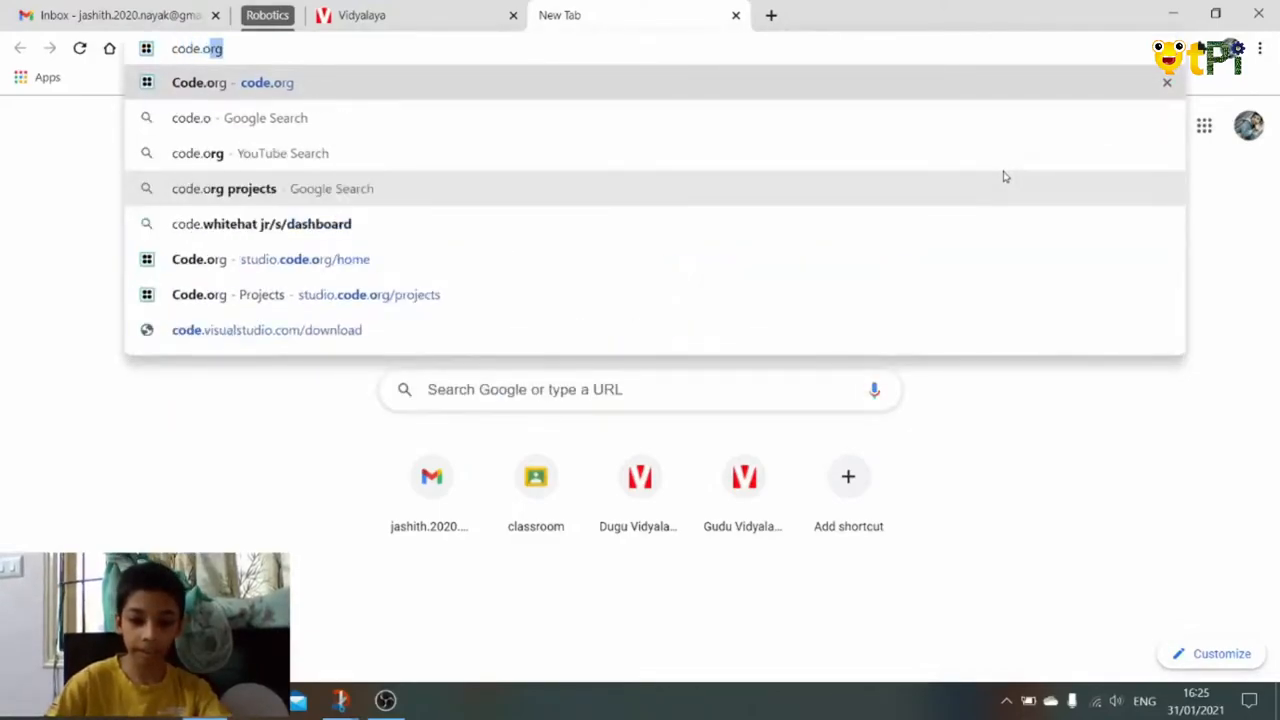
pyautogui.click(304, 260)
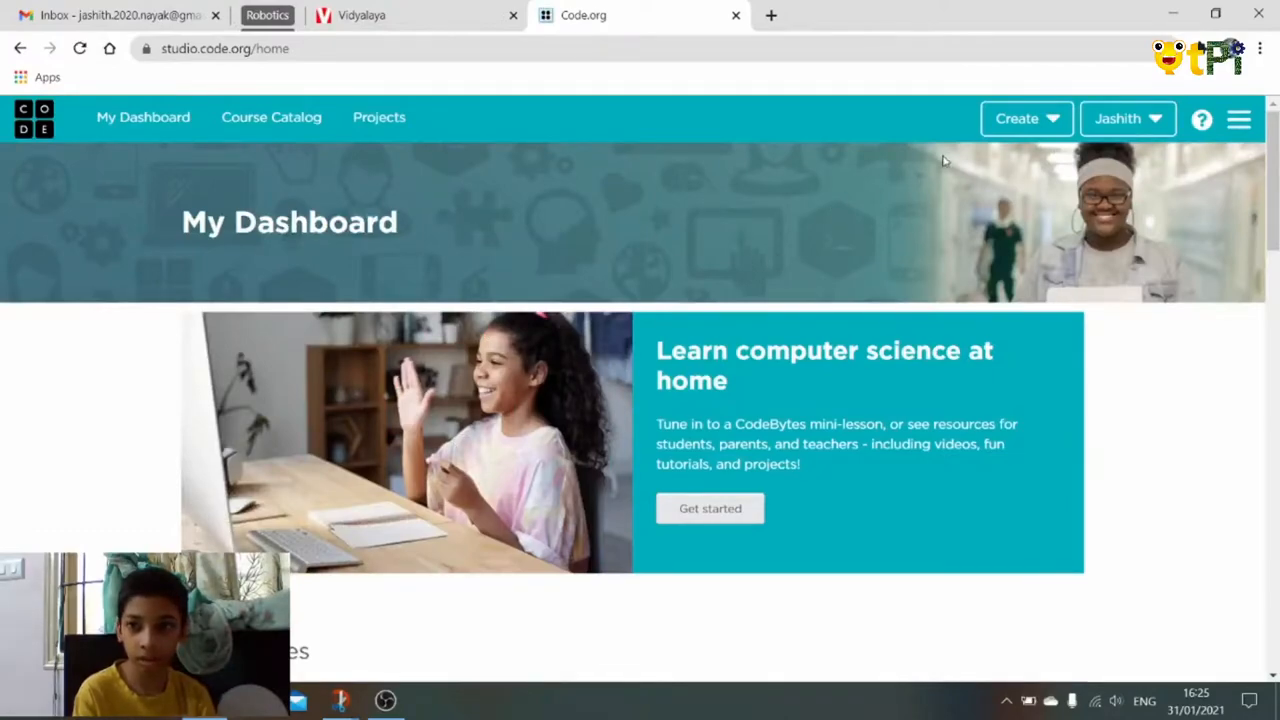
pyautogui.click(1016, 118)
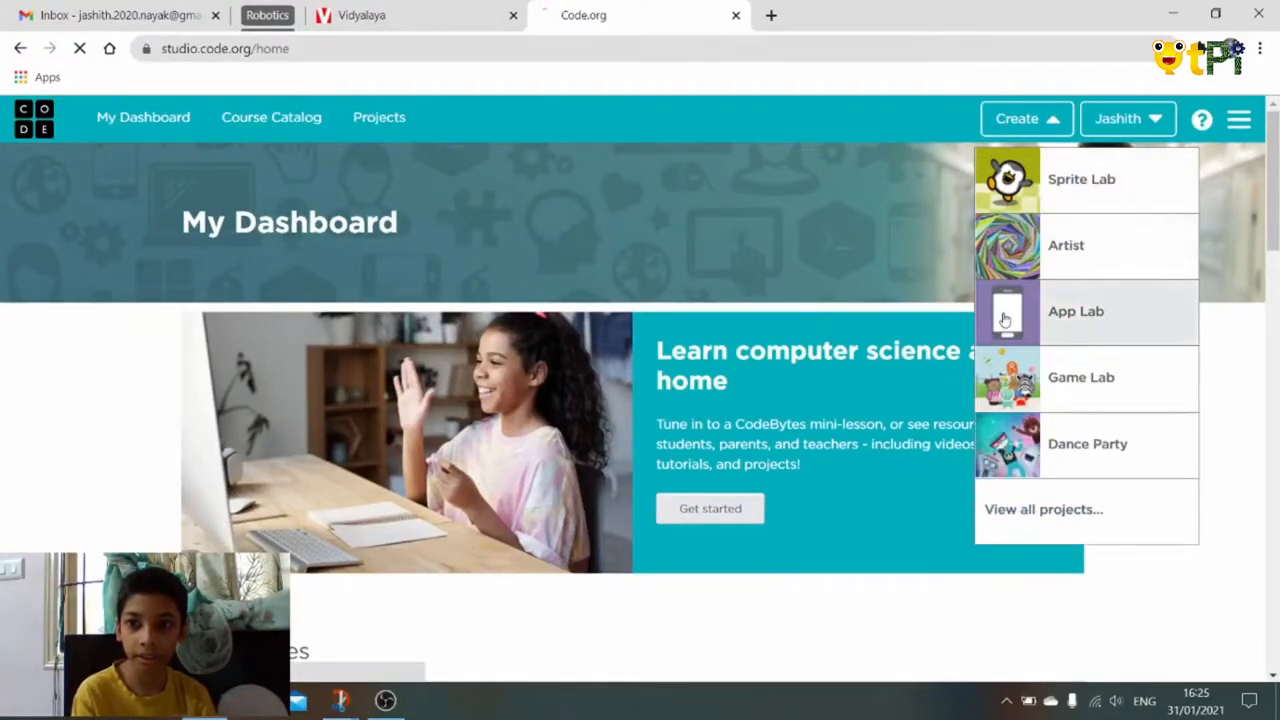
pyautogui.click(1076, 312)
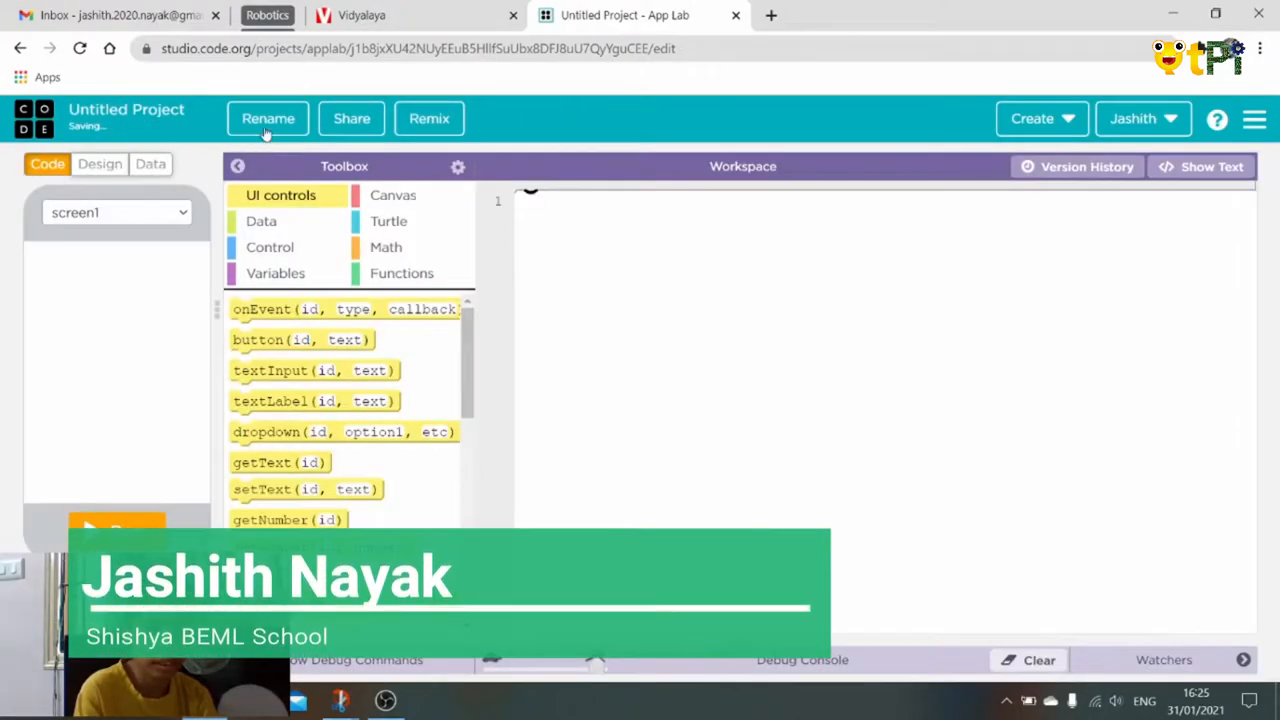
# - Rename the project to 'Calculator', save the name and switch to Design view
pyautogui.click(268, 118)
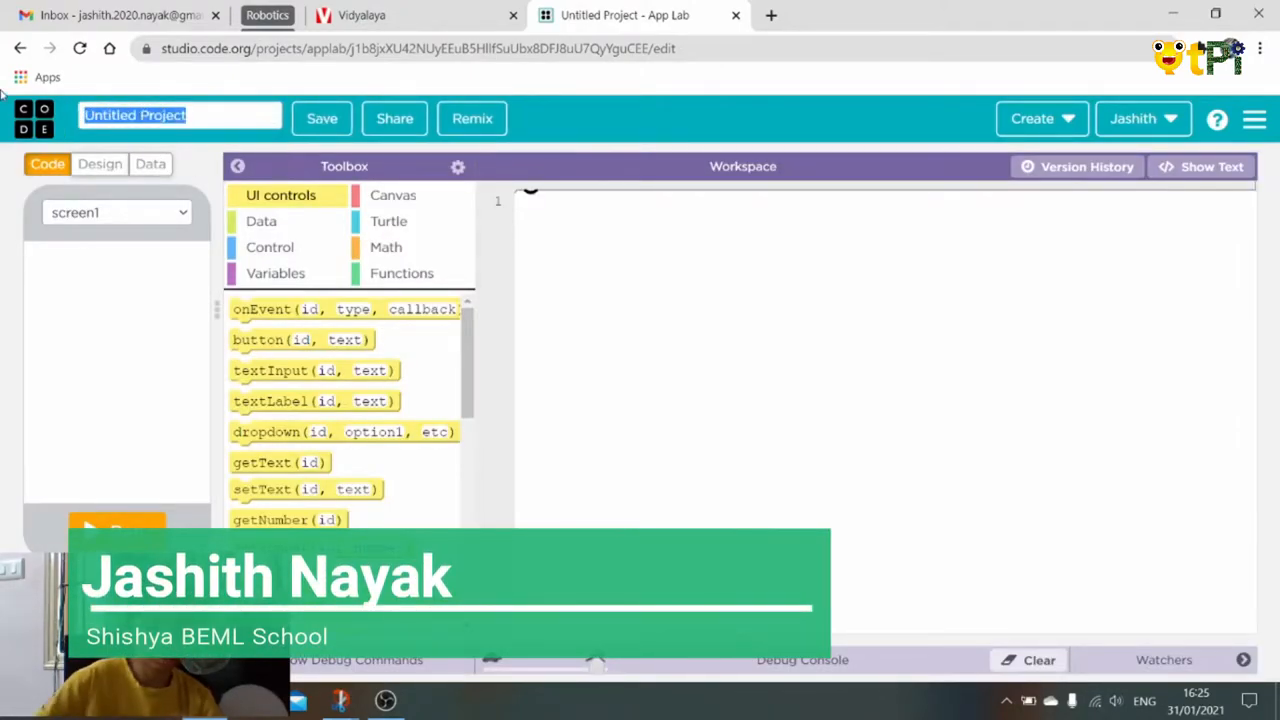
pyautogui.write('Cal')
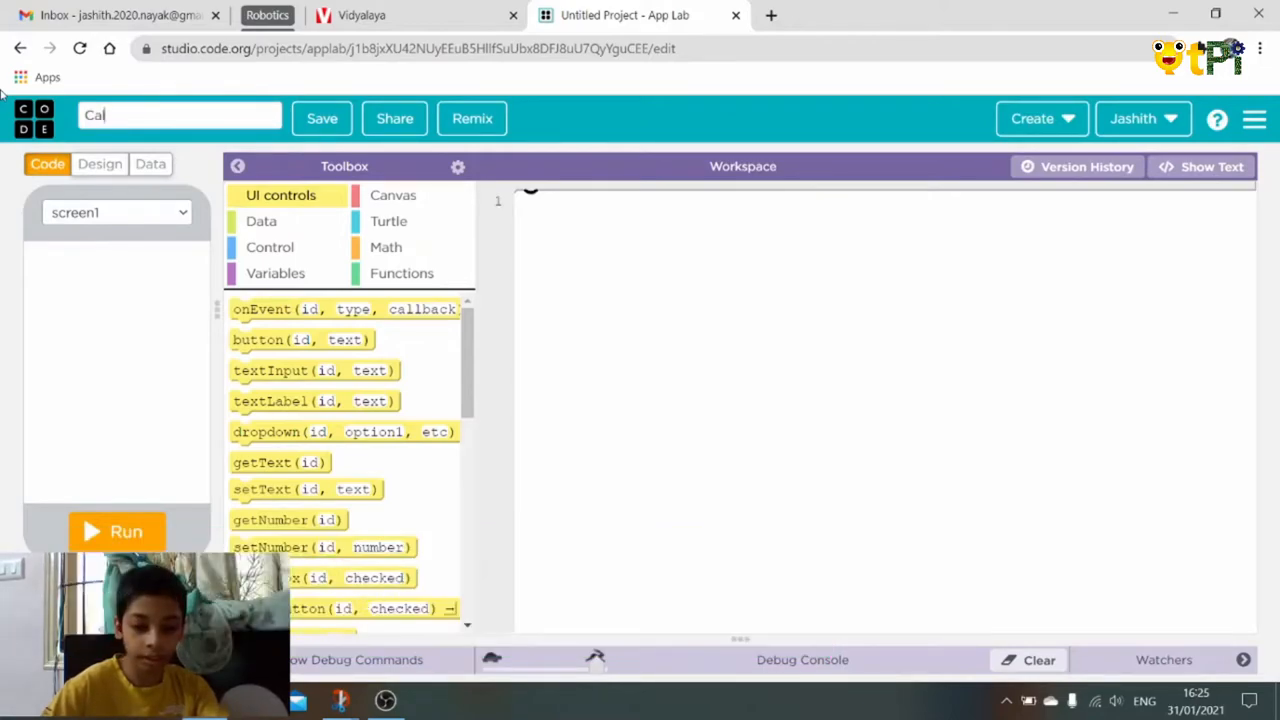
pyautogui.write('culat')
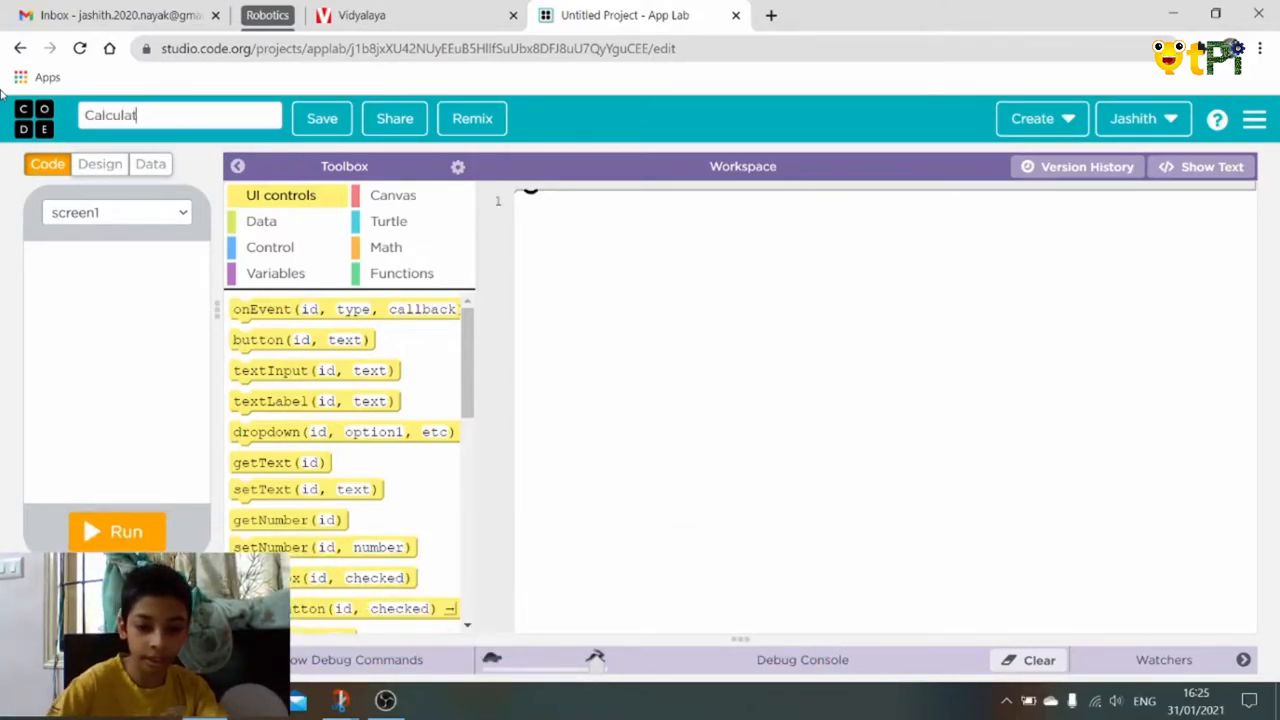
pyautogui.write('or')
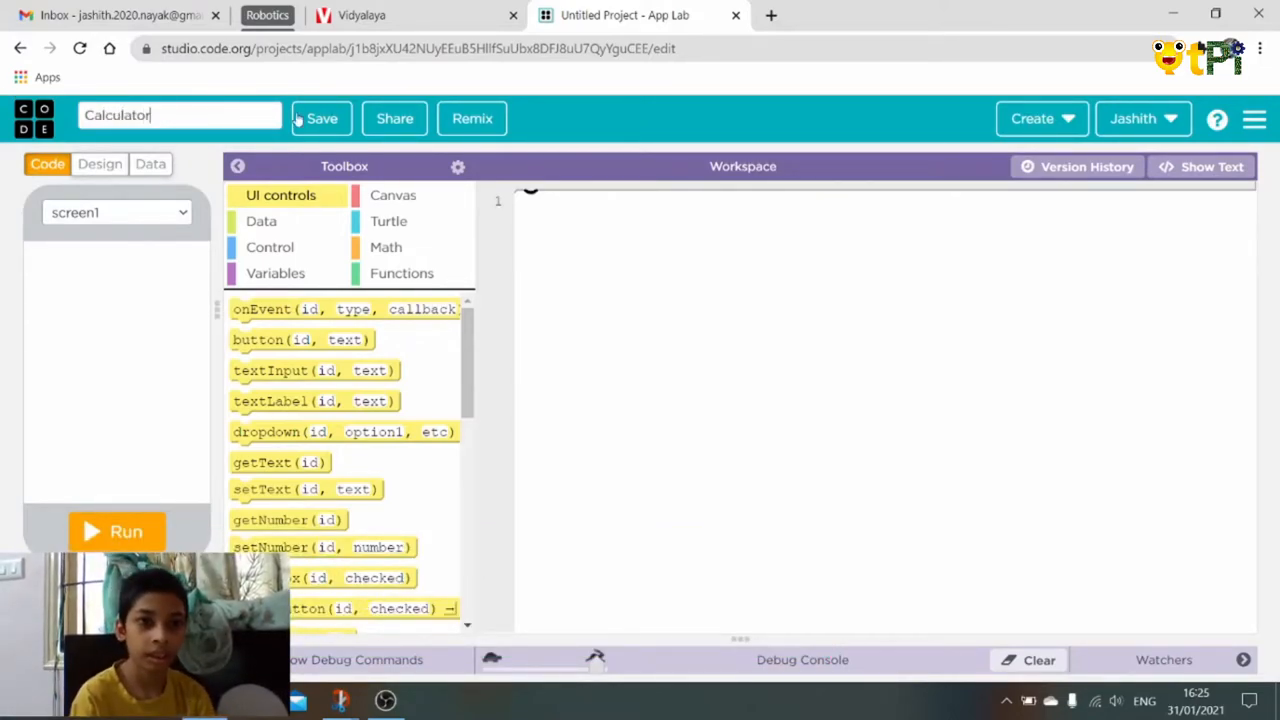
pyautogui.click(320, 118)
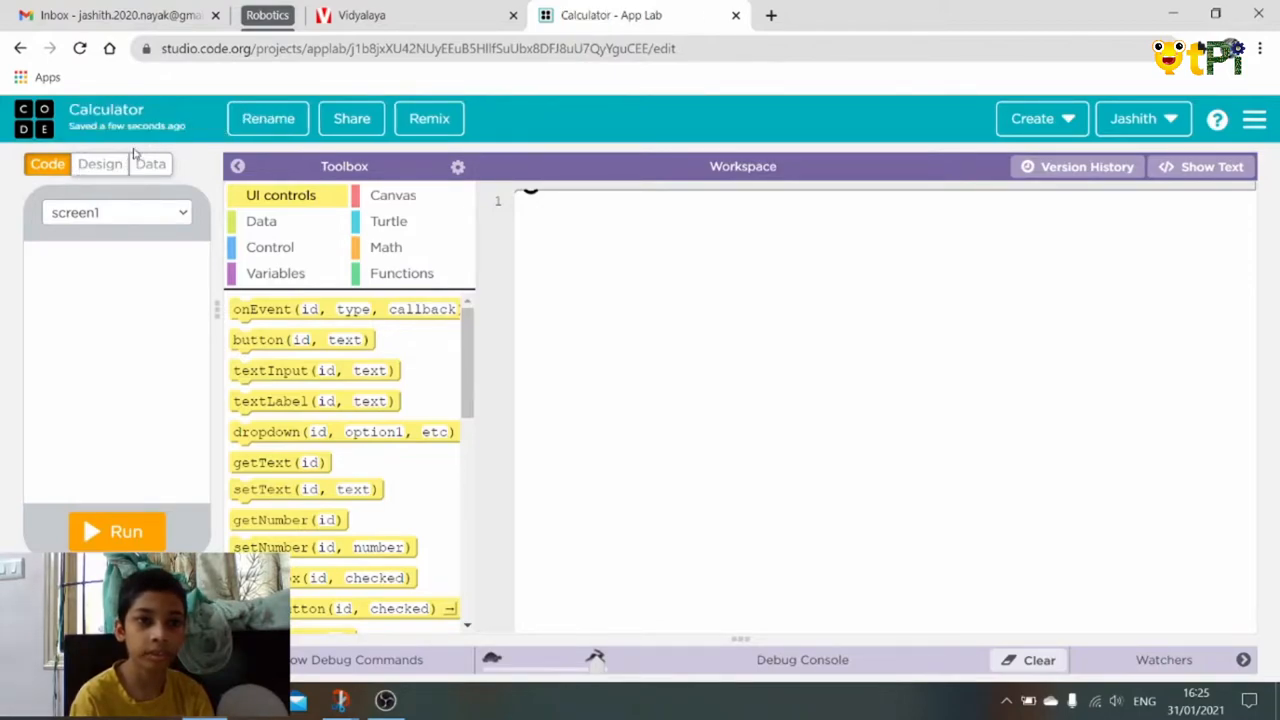
pyautogui.click(100, 164)
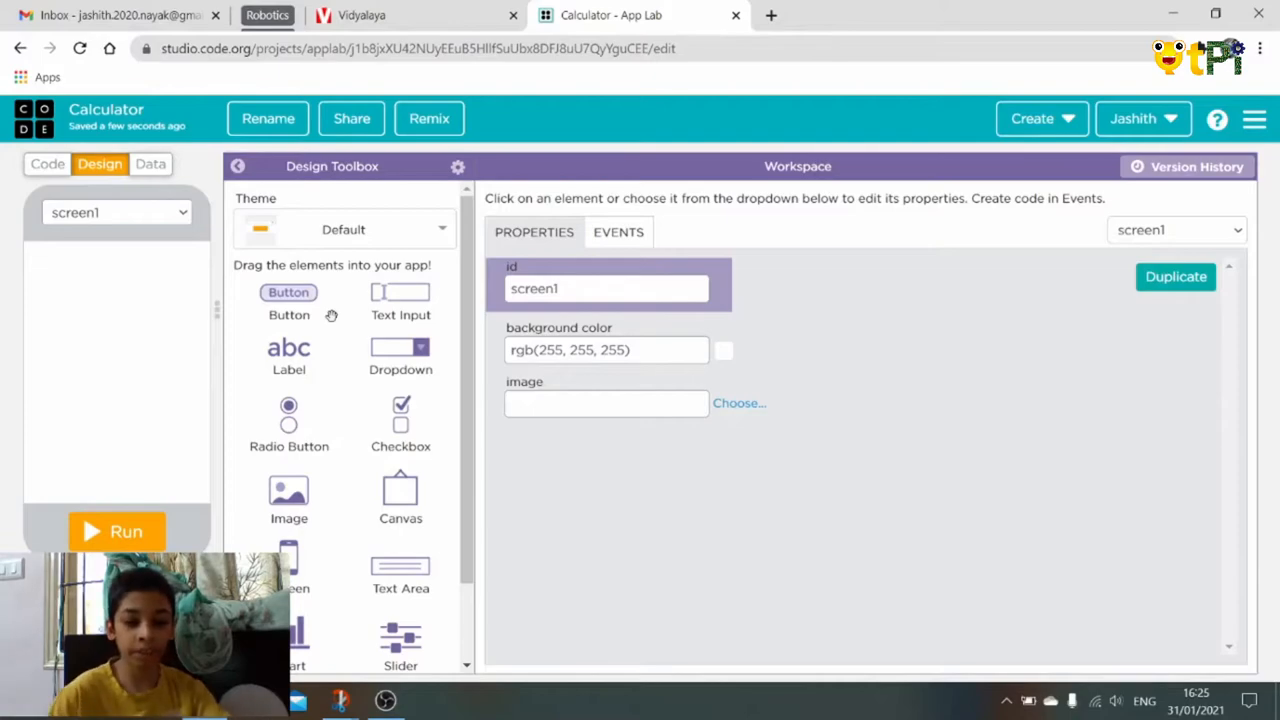
# - Review the properties of the number inputs and C button on the calculator screen
pyautogui.click(48, 164)
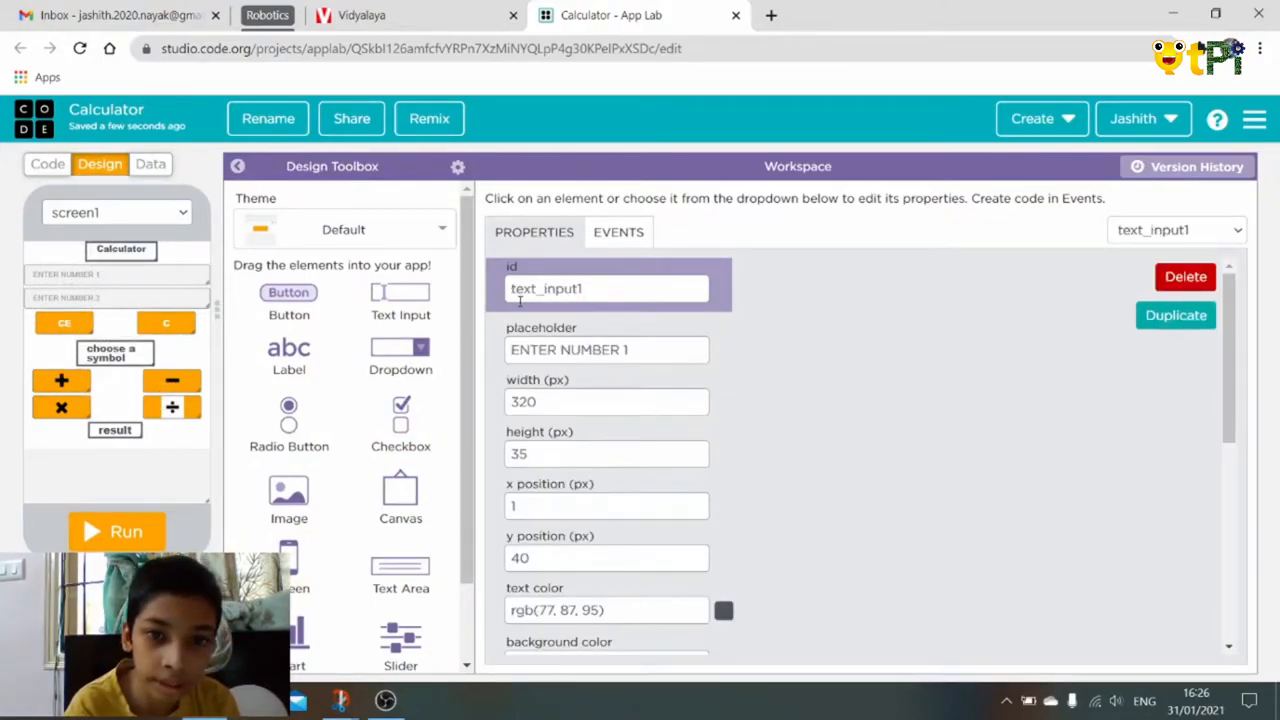
pyautogui.click(608, 348)
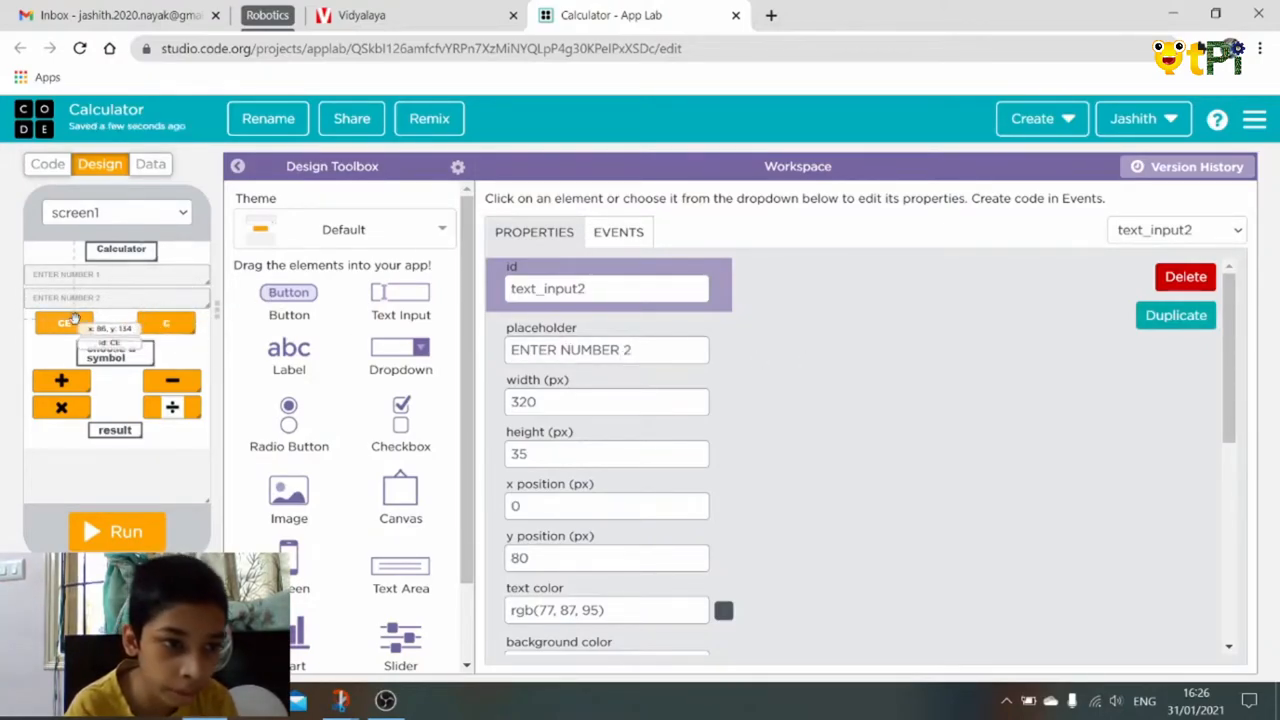
pyautogui.click(172, 322)
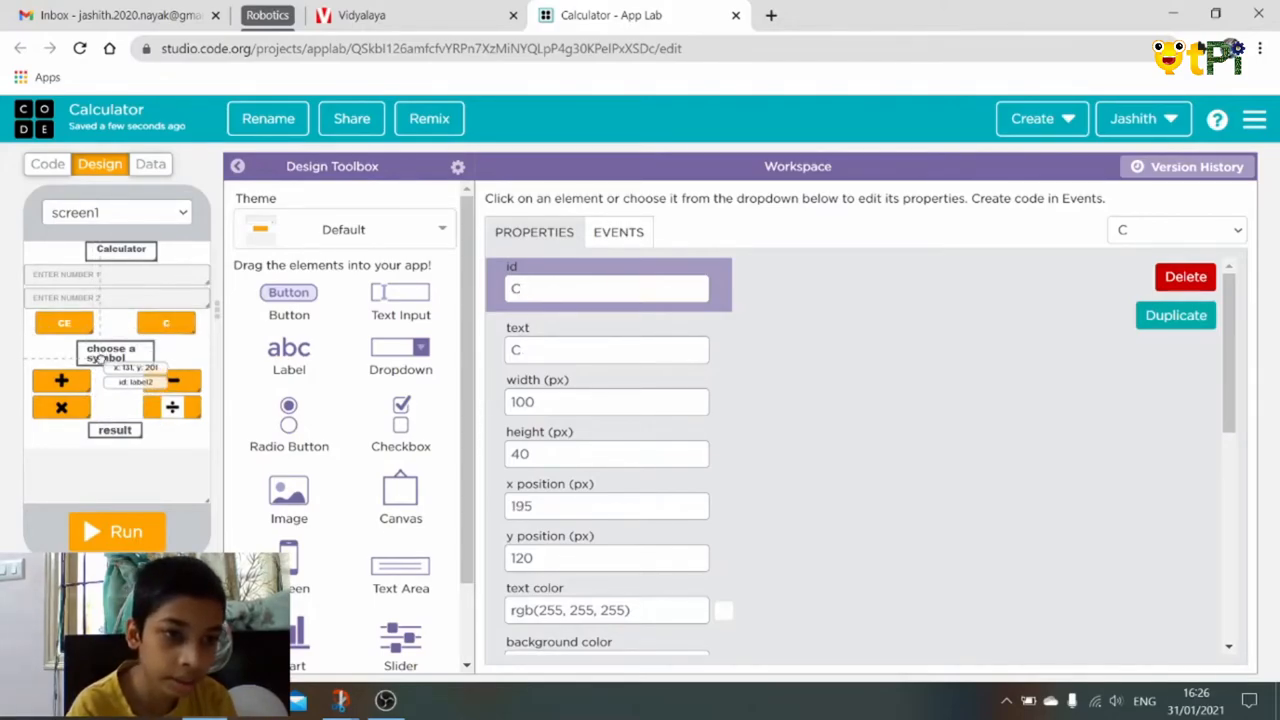
pyautogui.click(114, 352)
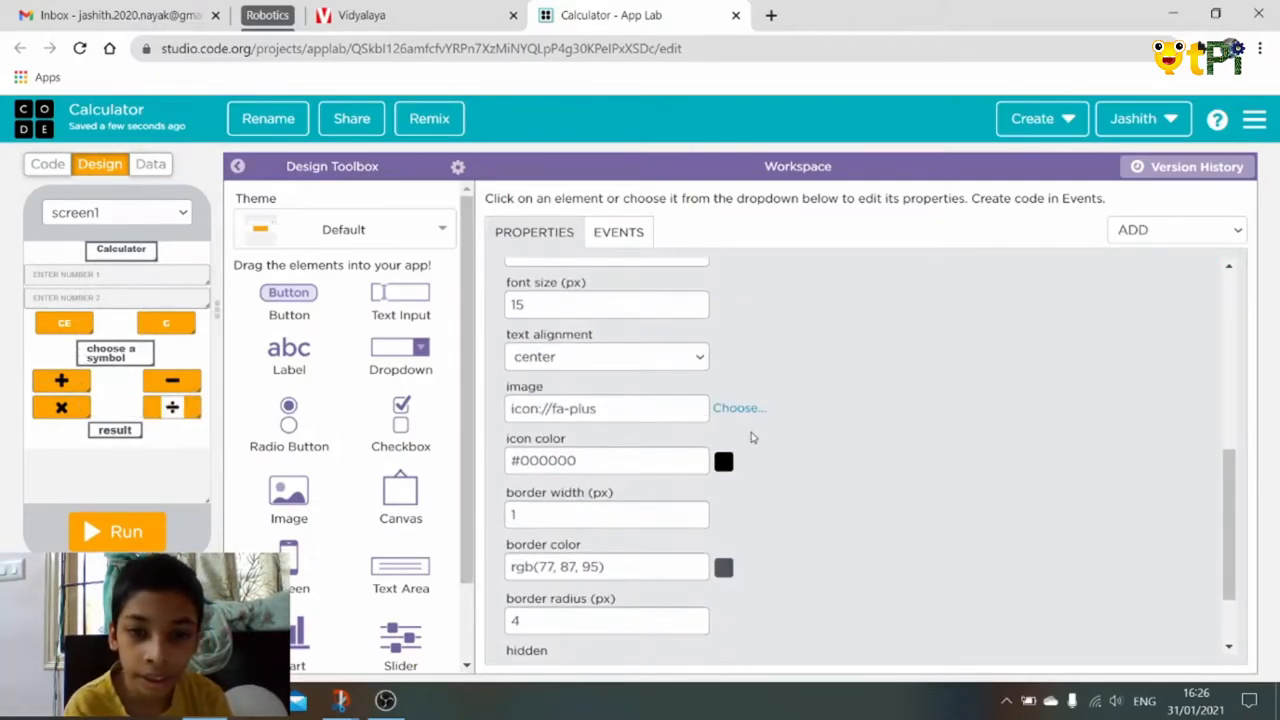
# - Set the add button's image to the plus-circle icon found by searching 'add'
pyautogui.click(738, 408)
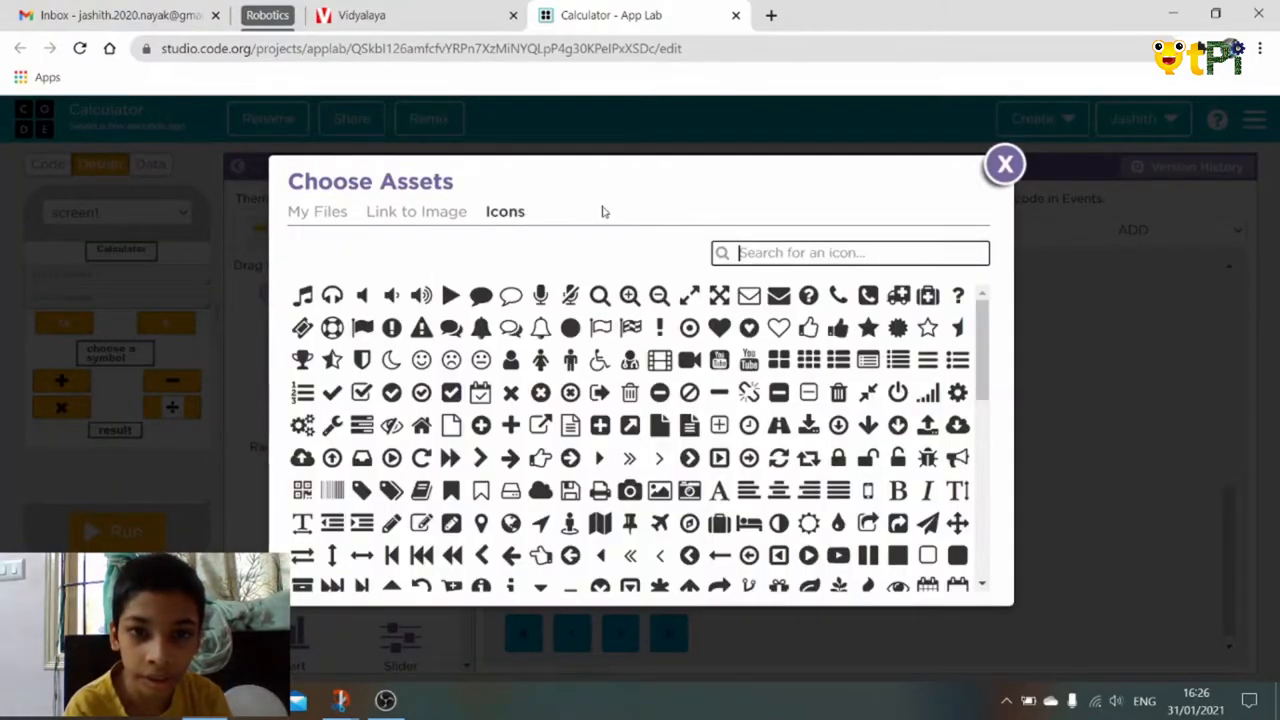
pyautogui.write('add')
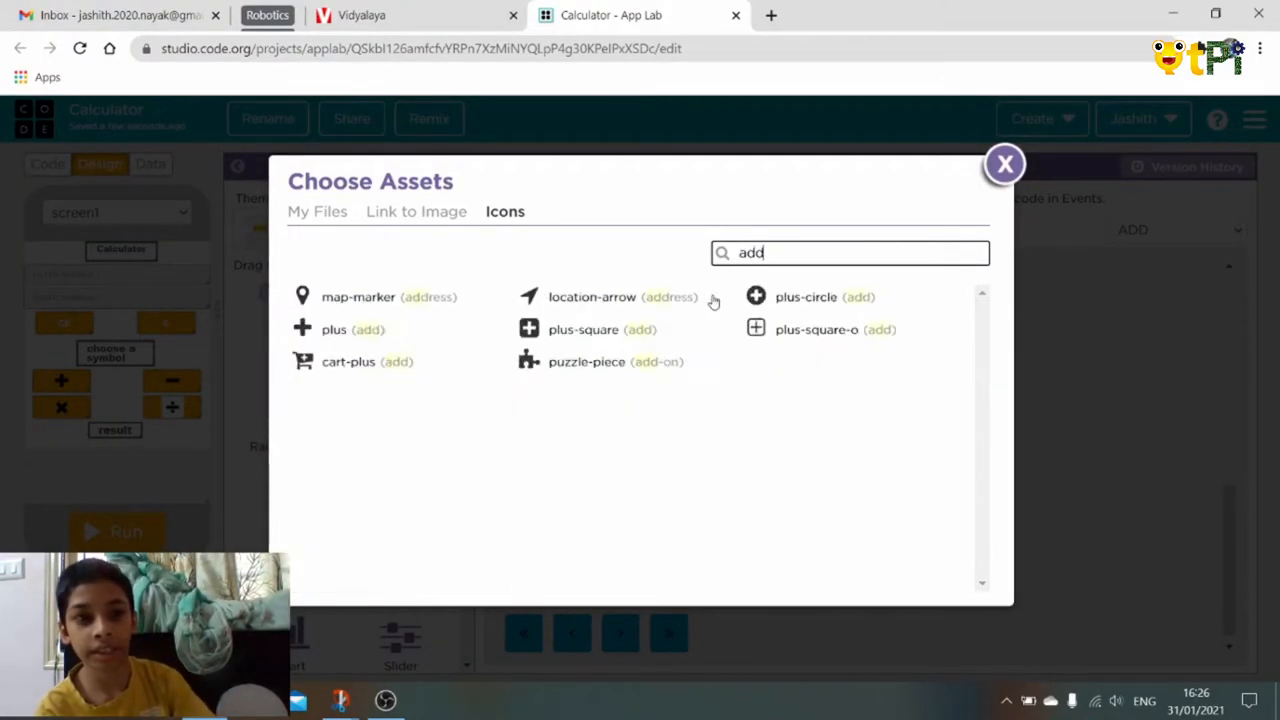
pyautogui.click(804, 296)
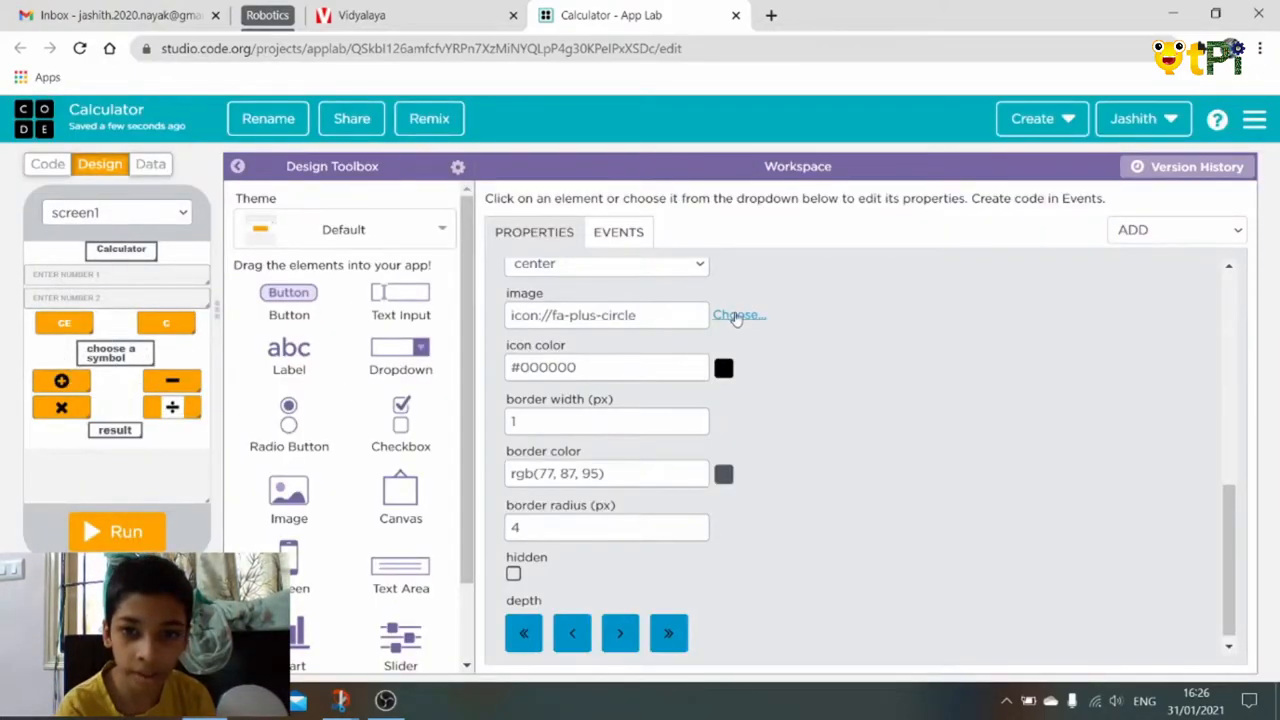
# - Set the divide button's image to the uploaded download.png and close the asset chooser
pyautogui.click(738, 316)
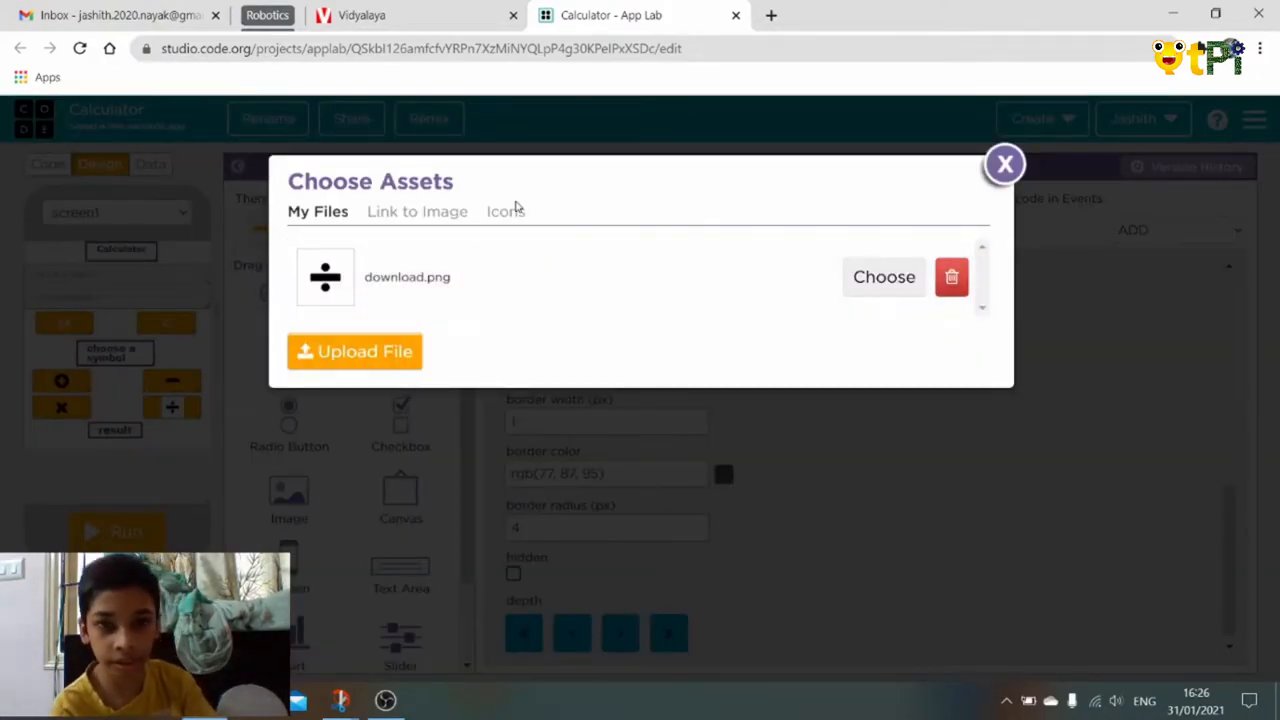
pyautogui.click(504, 212)
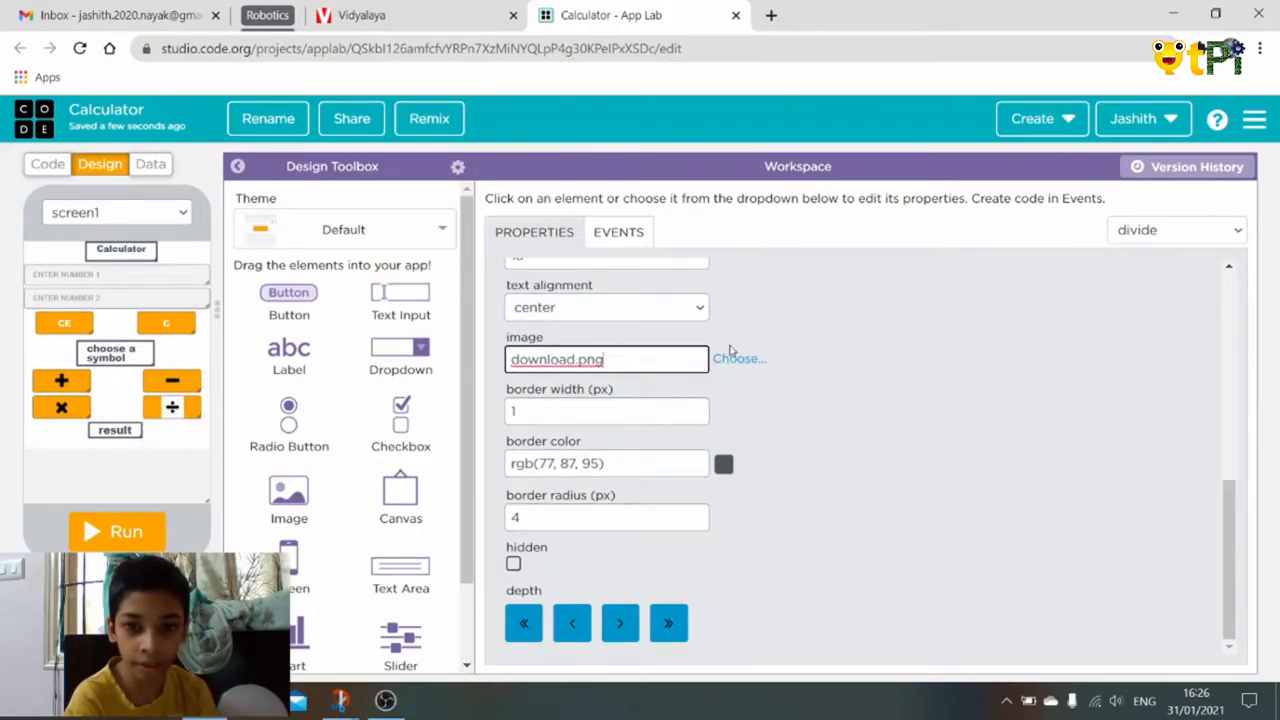
pyautogui.click(738, 358)
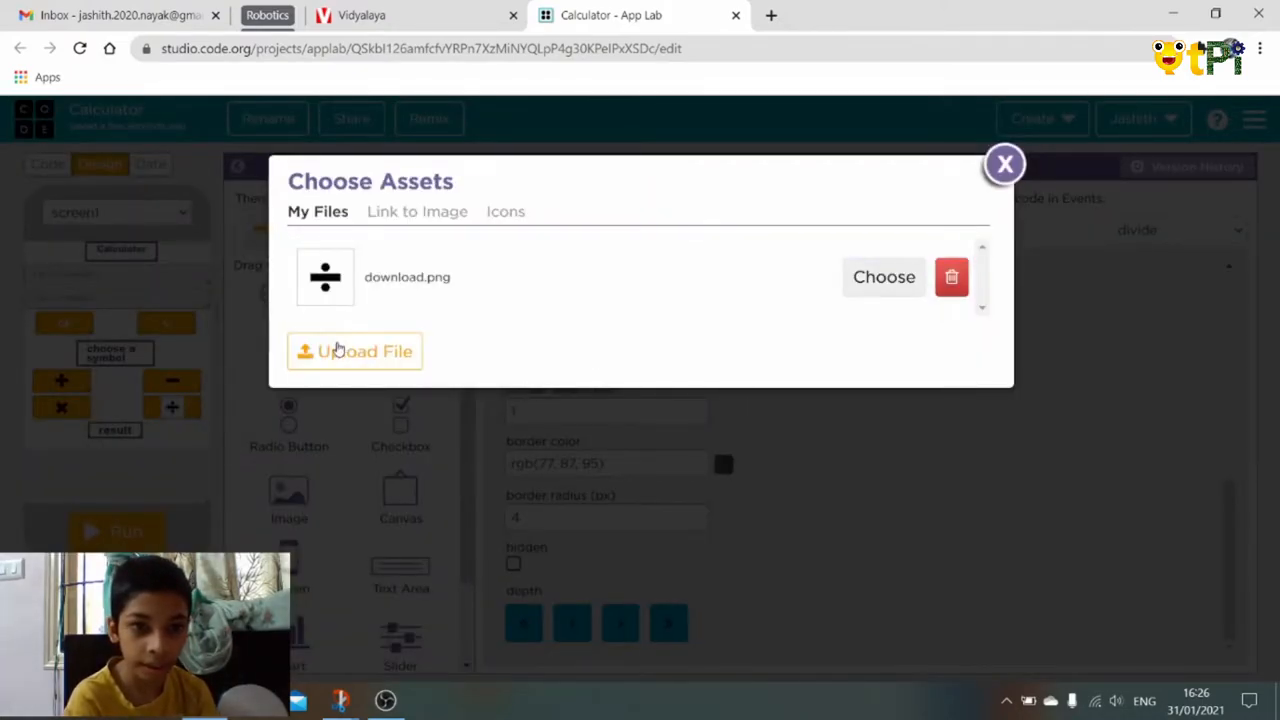
pyautogui.click(354, 352)
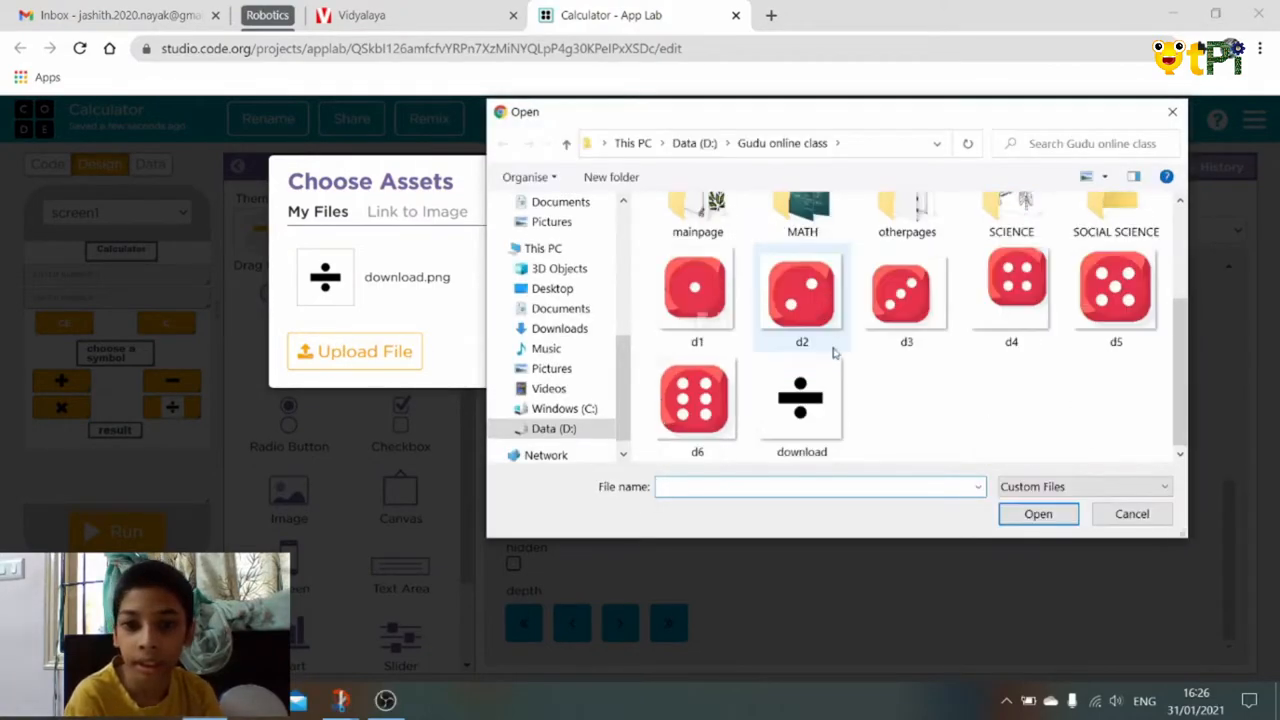
pyautogui.click(1132, 512)
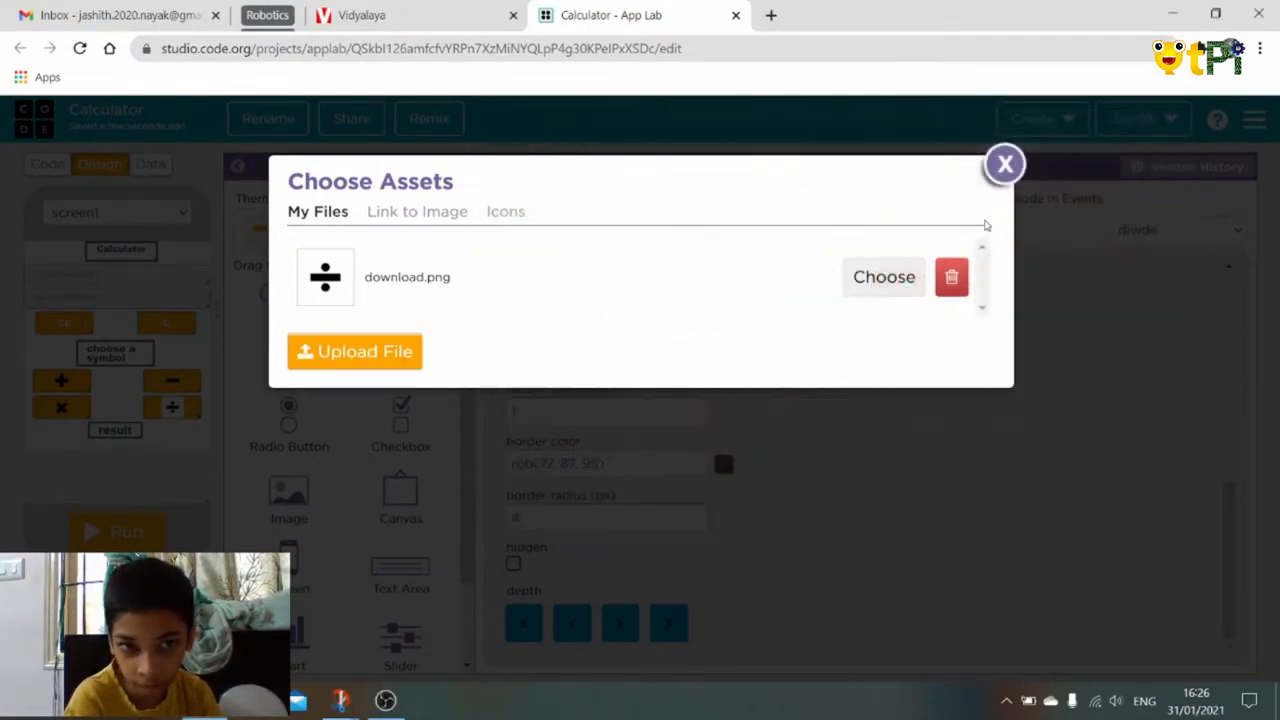
pyautogui.click(1004, 164)
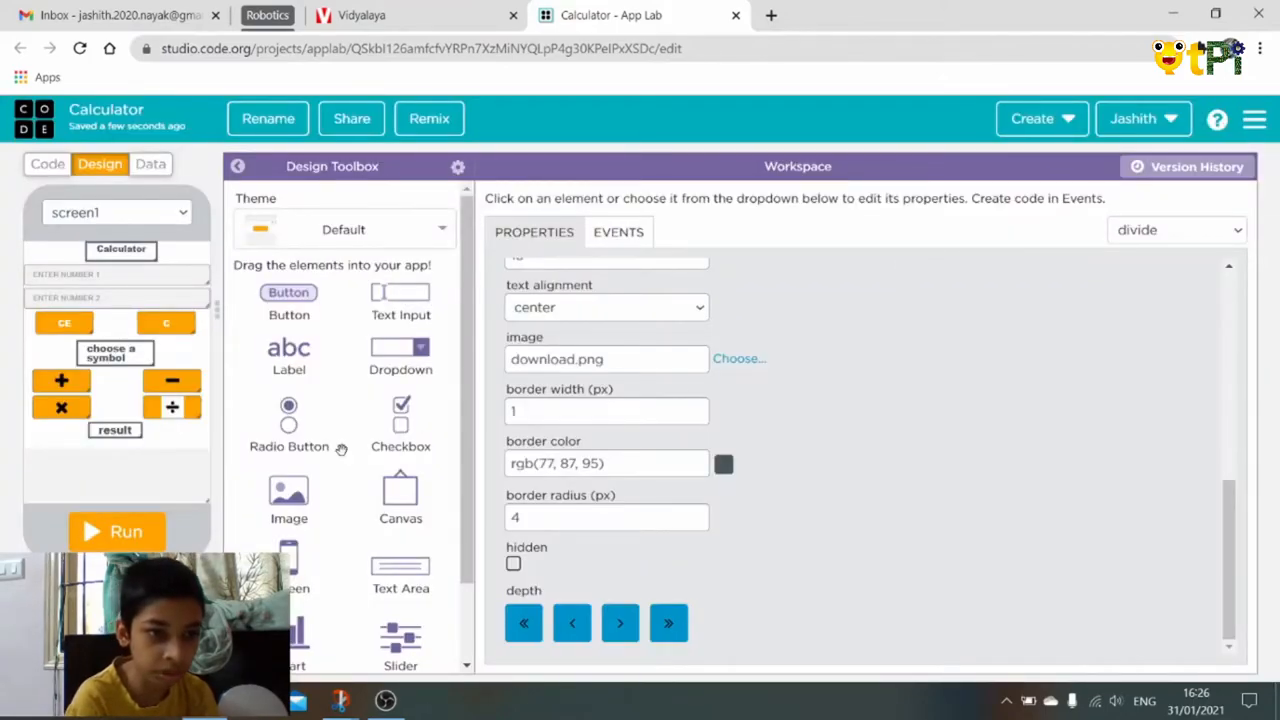
# - In Code view, assign the minus button's element id to the second click handler
pyautogui.click(48, 164)
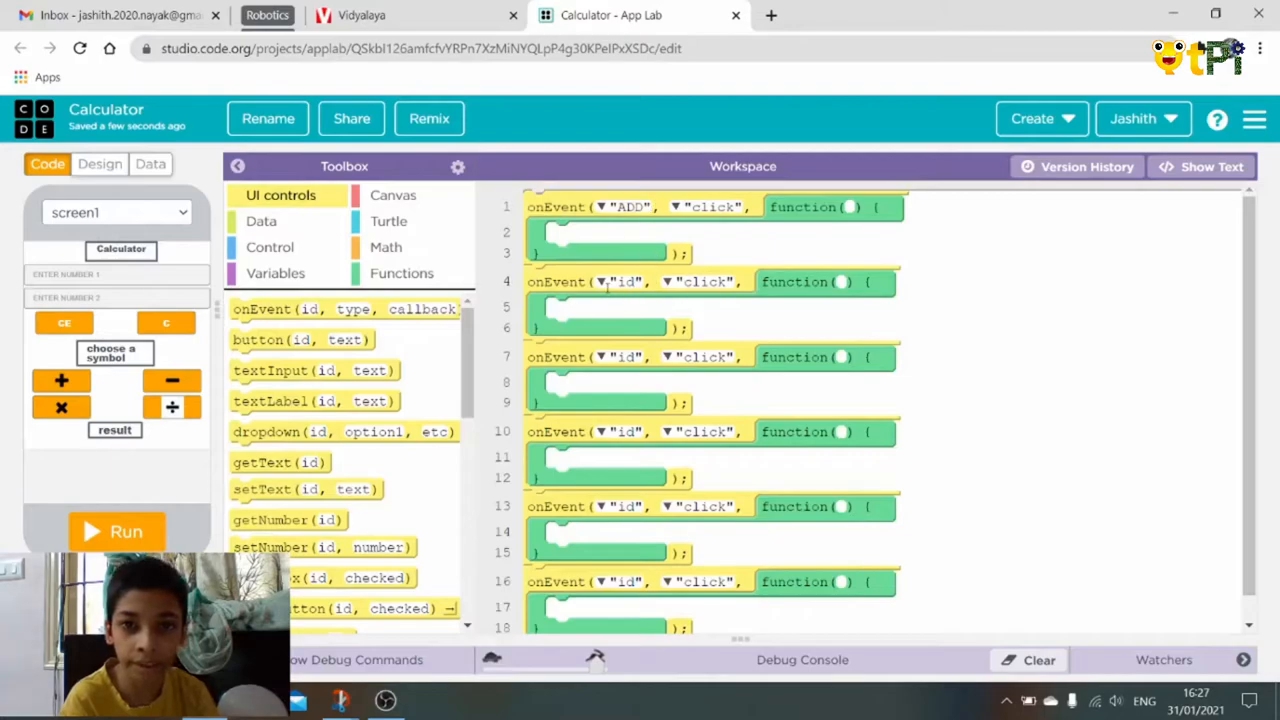
pyautogui.click(624, 282)
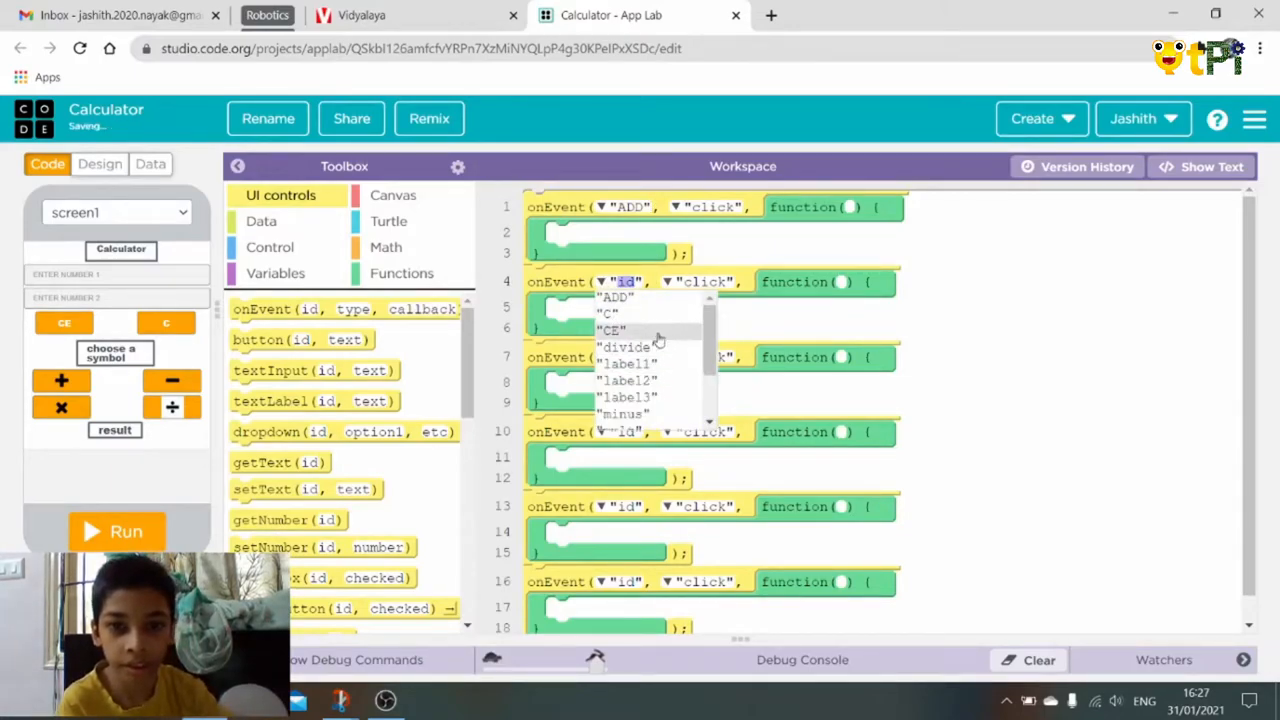
pyautogui.scroll(-3)
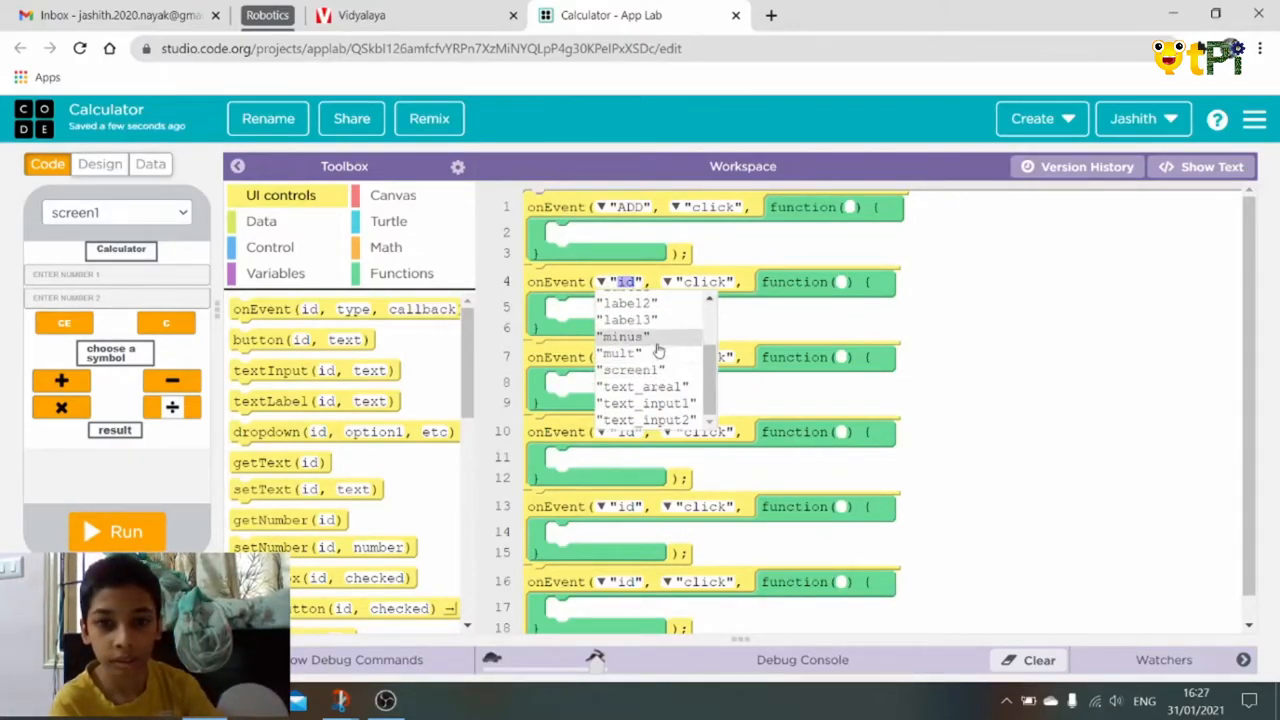
pyautogui.click(620, 336)
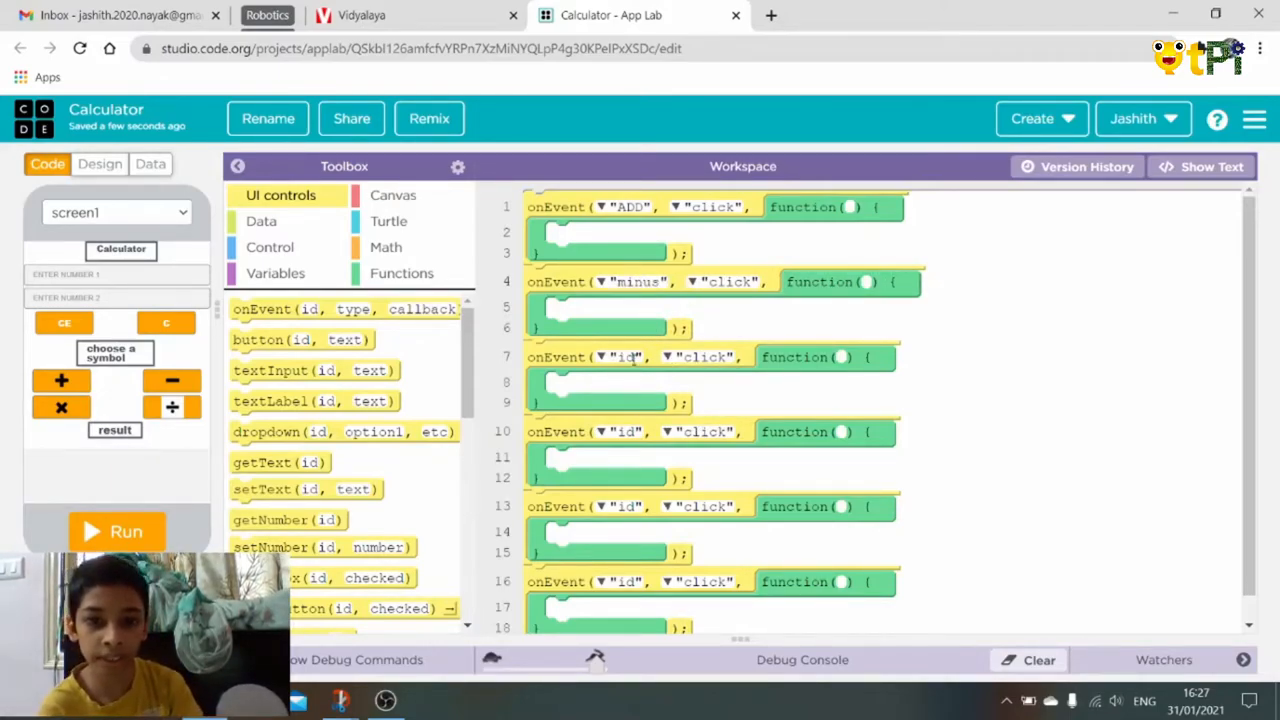
pyautogui.moveTo(608, 432)
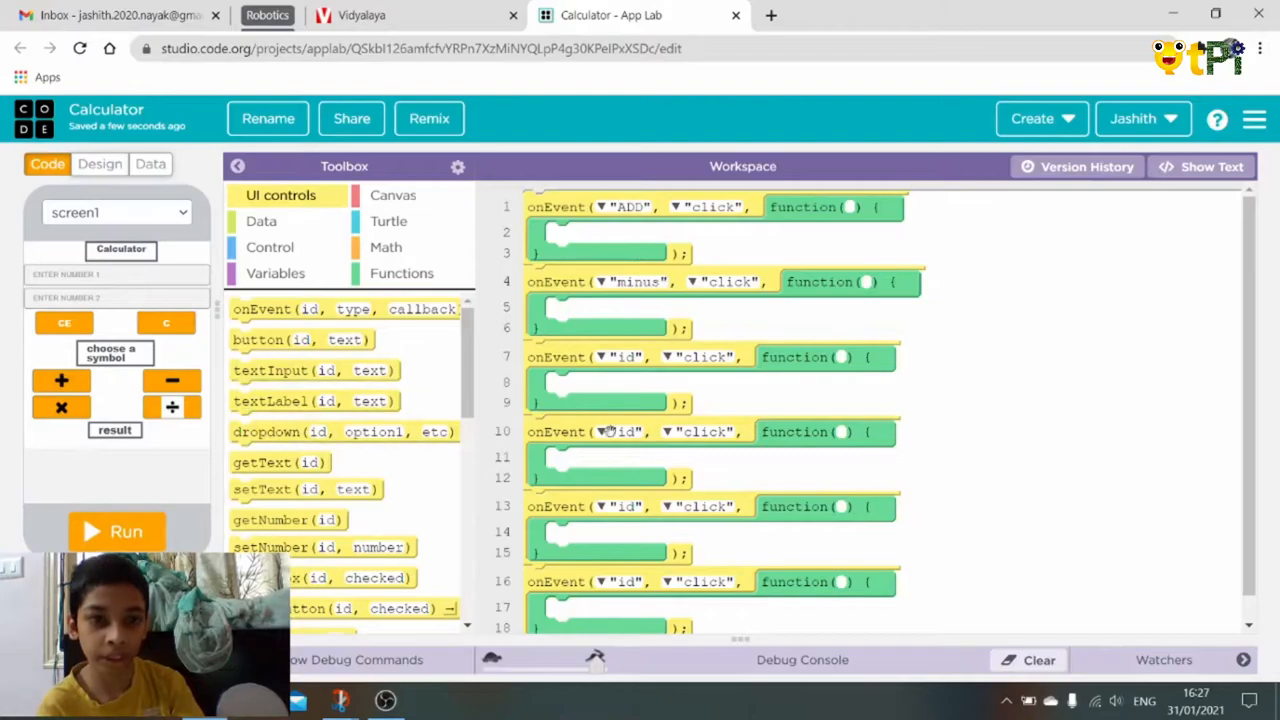
pyautogui.moveTo(722, 412)
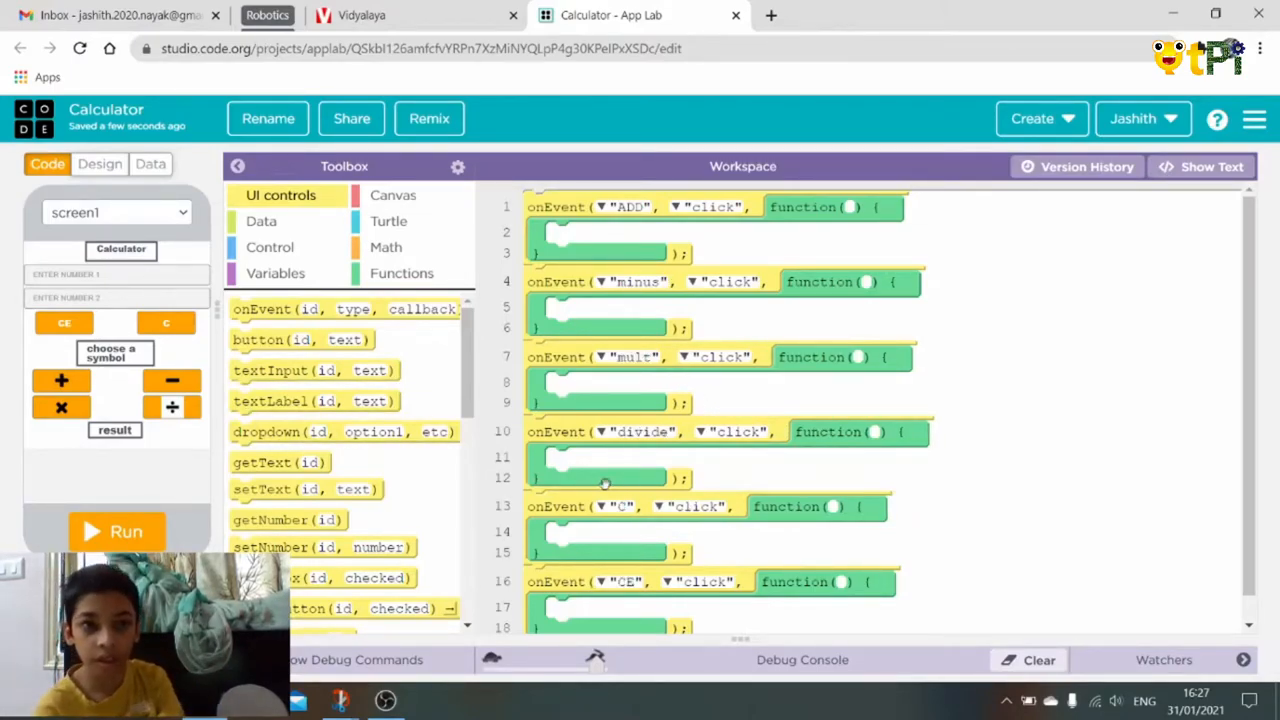
pyautogui.moveTo(344, 432)
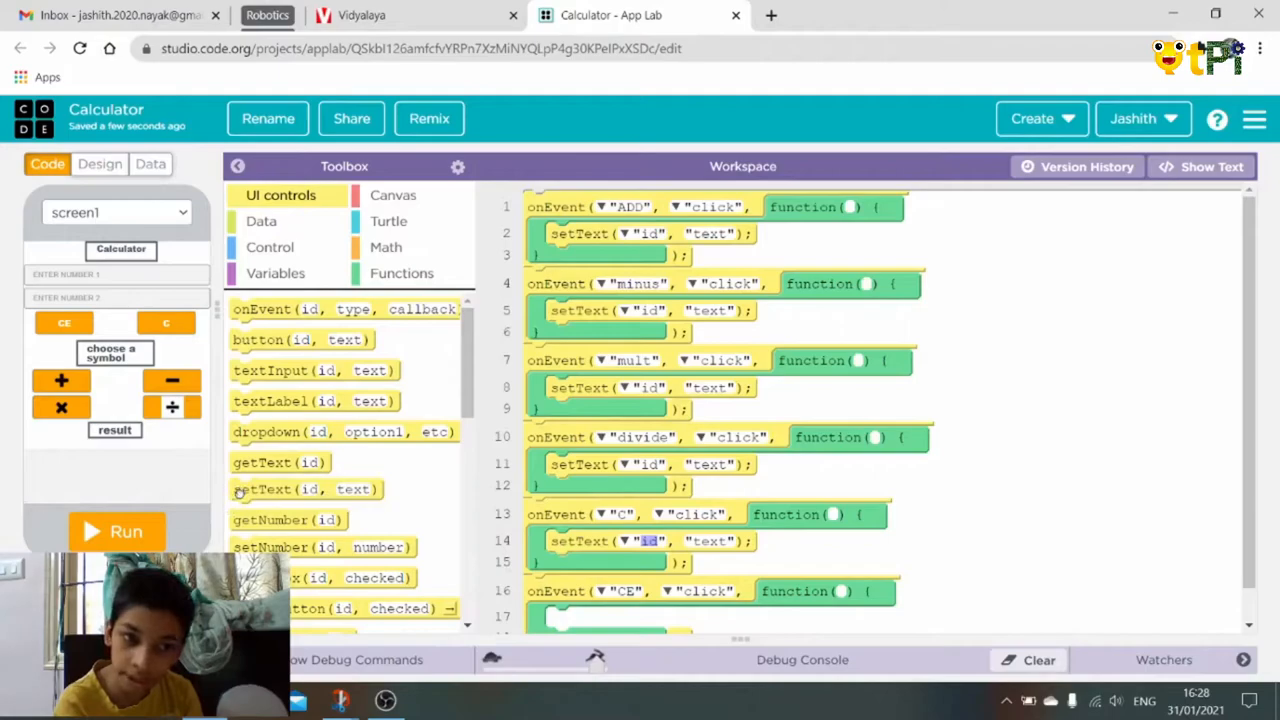
pyautogui.moveTo(288, 520)
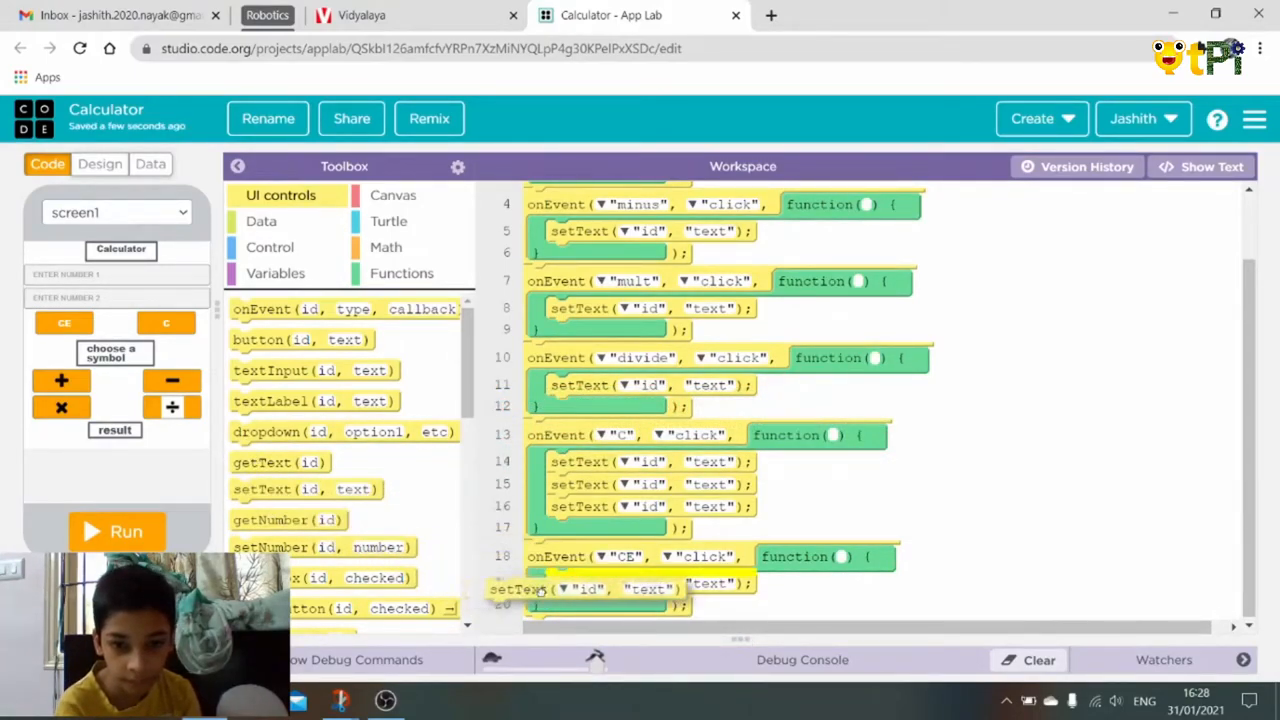
# - Point operator setText blocks at text_area1 and clear handlers at the input fields with empty text
pyautogui.scroll(3)
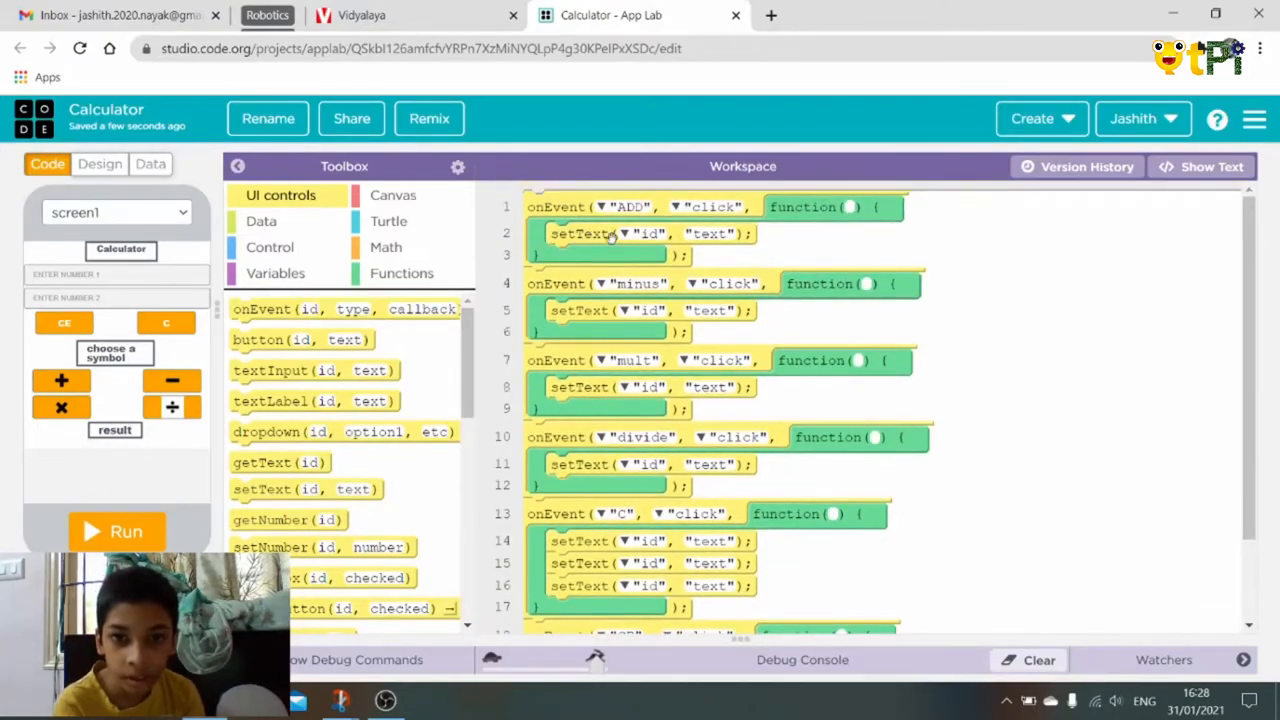
pyautogui.click(650, 232)
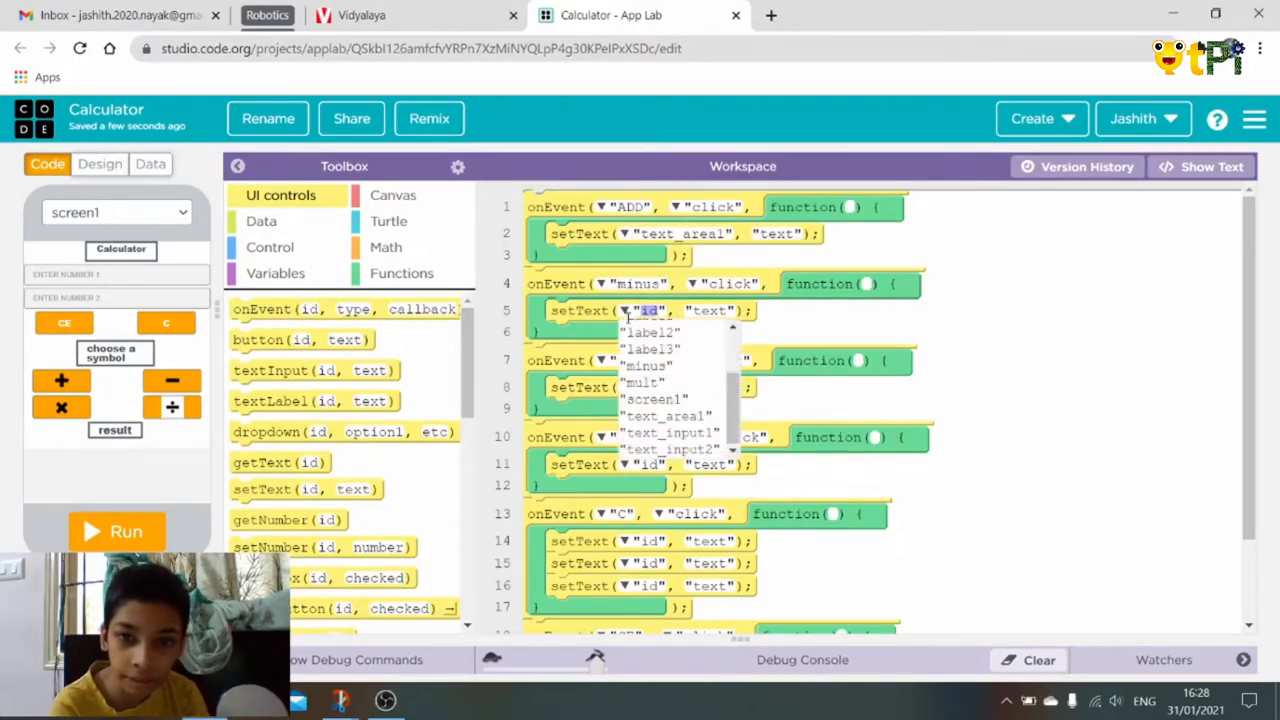
pyautogui.click(666, 416)
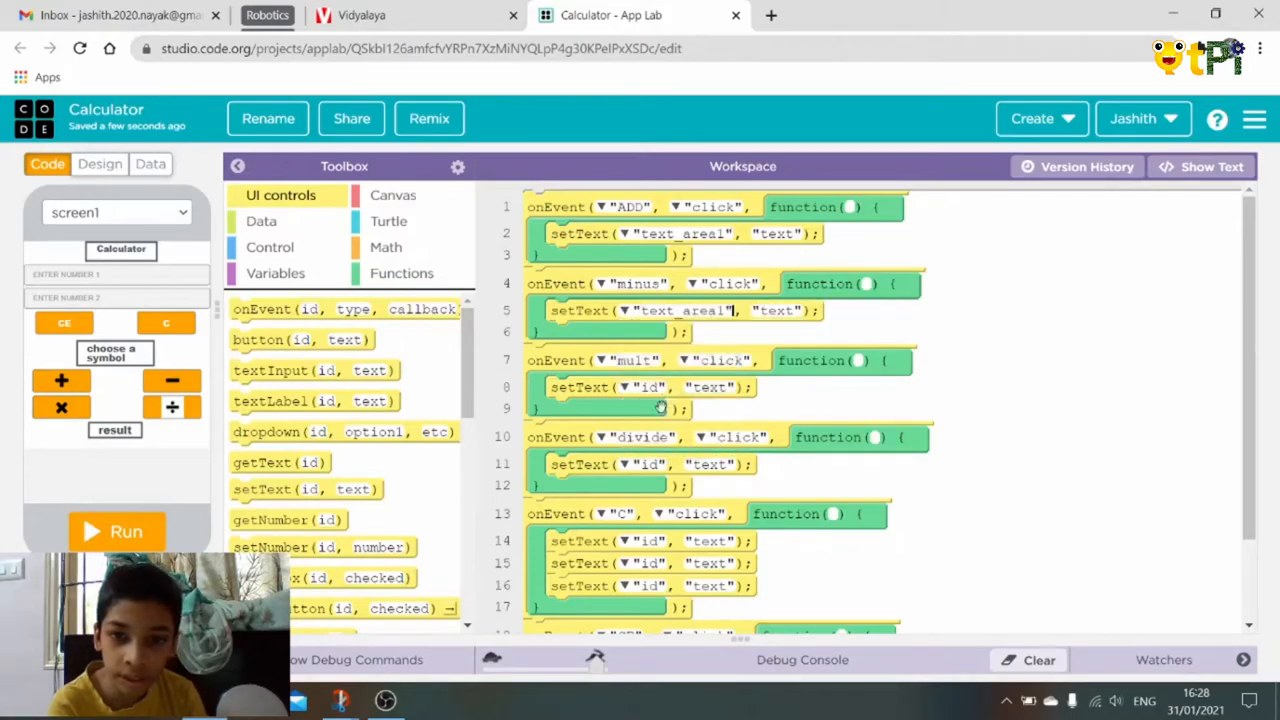
pyautogui.click(652, 388)
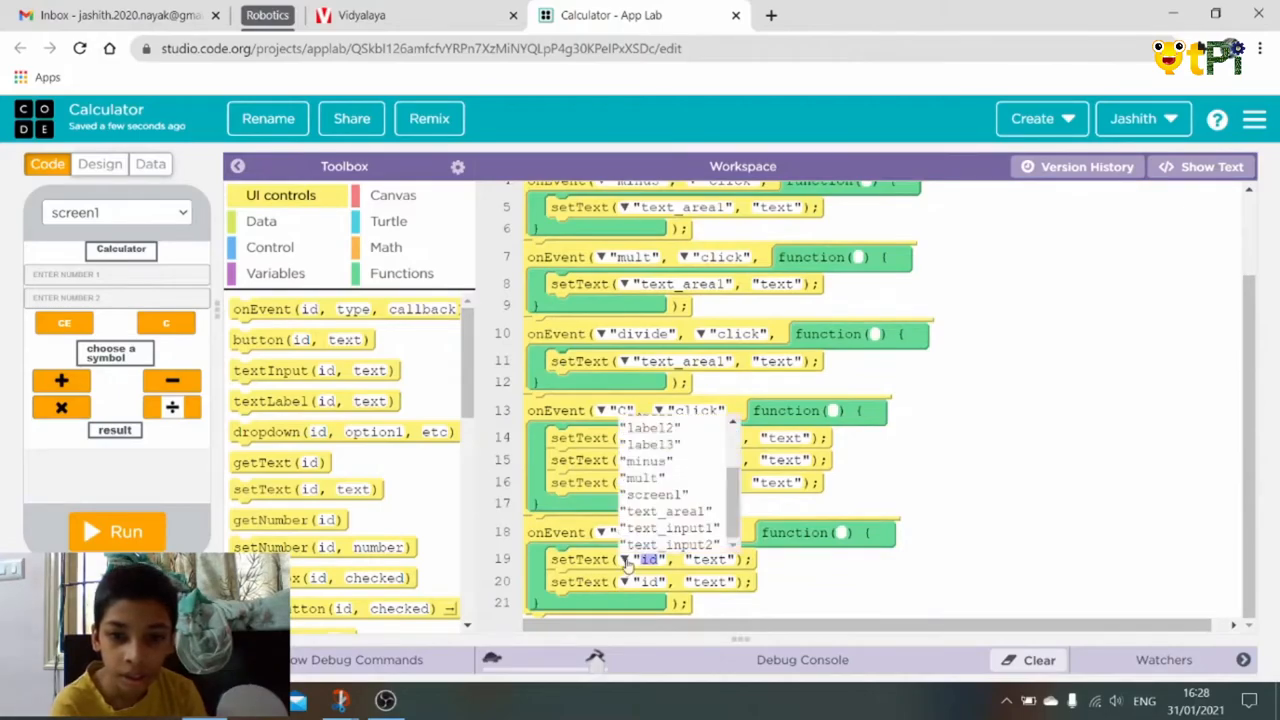
pyautogui.click(670, 528)
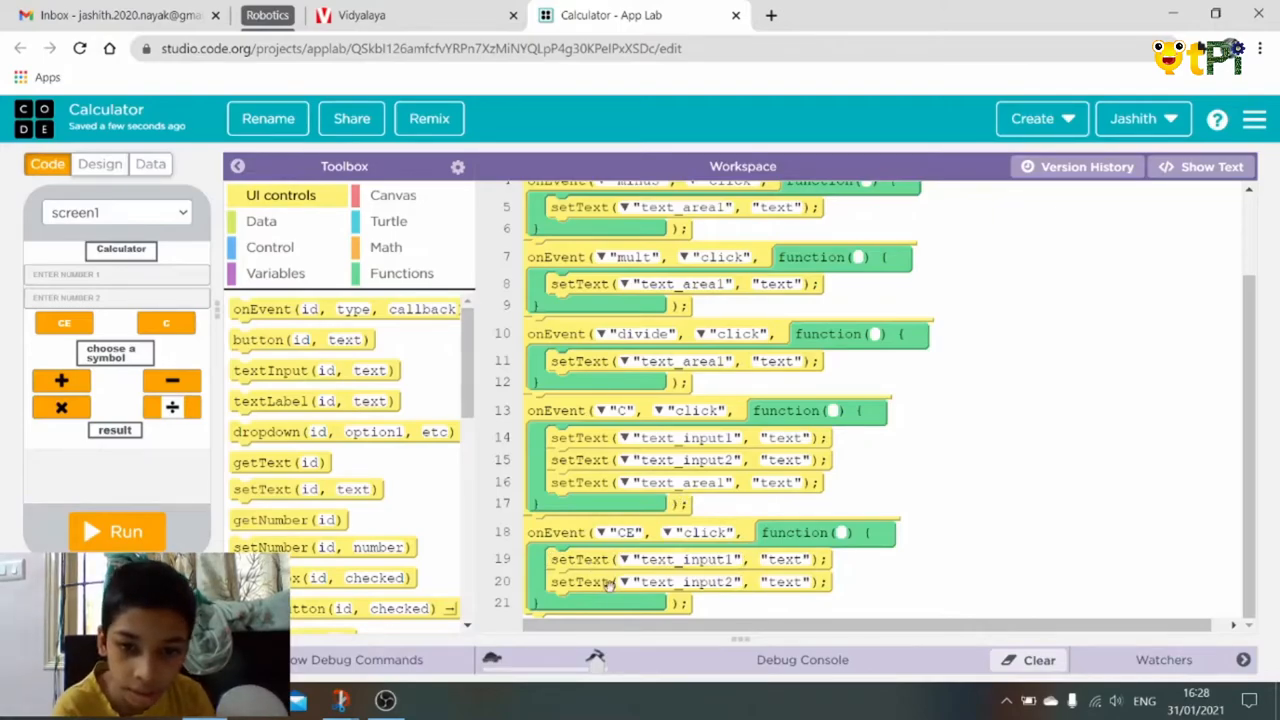
pyautogui.moveTo(132, 268)
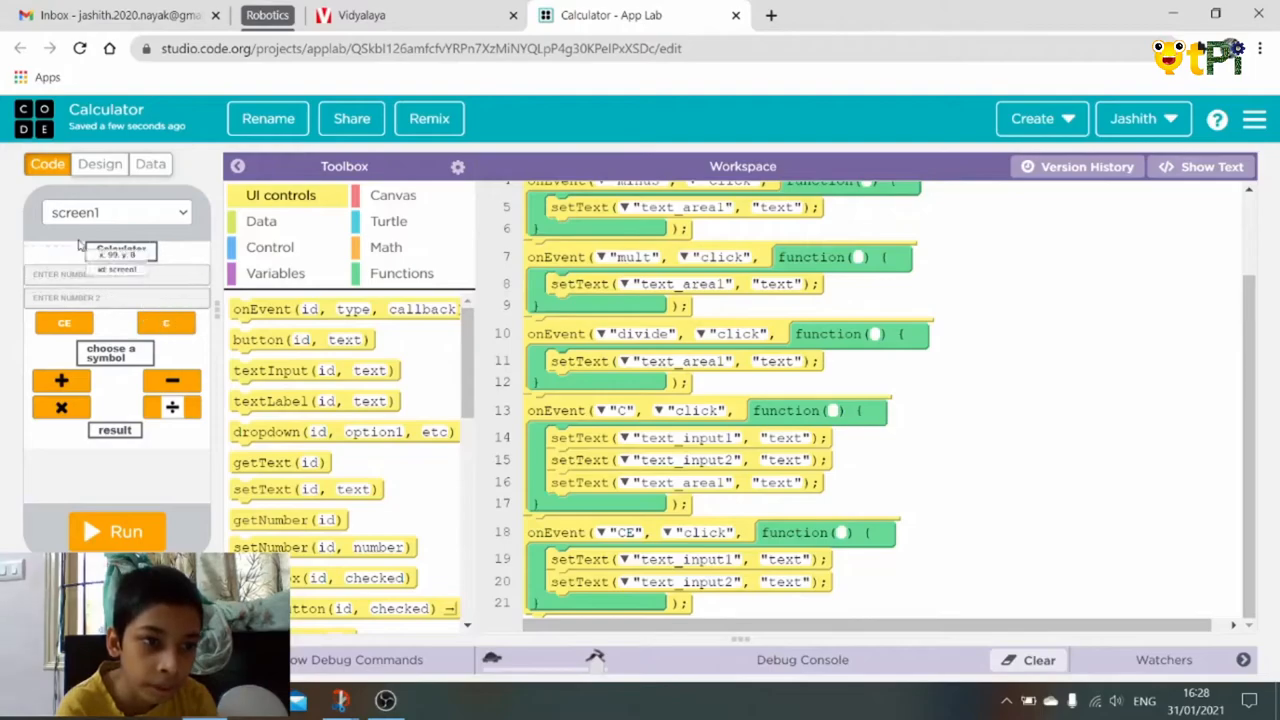
pyautogui.moveTo(100, 290)
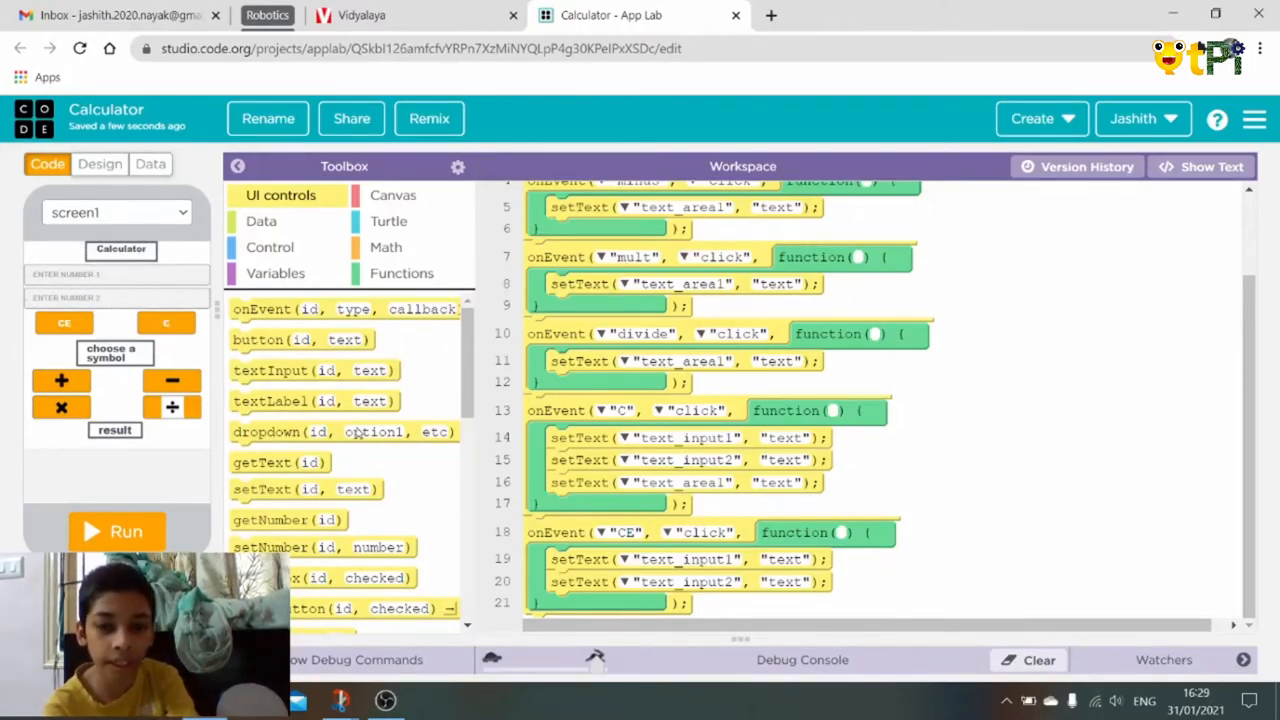
pyautogui.doubleClick(788, 560)
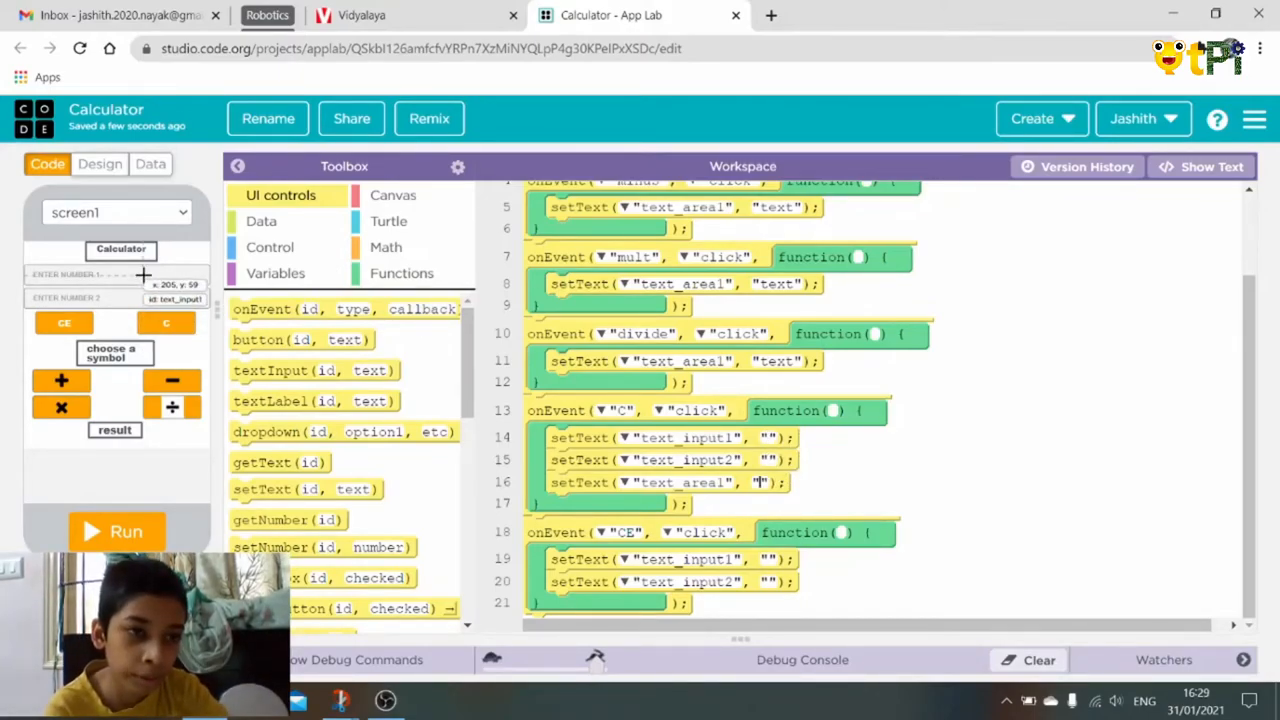
pyautogui.moveTo(144, 296)
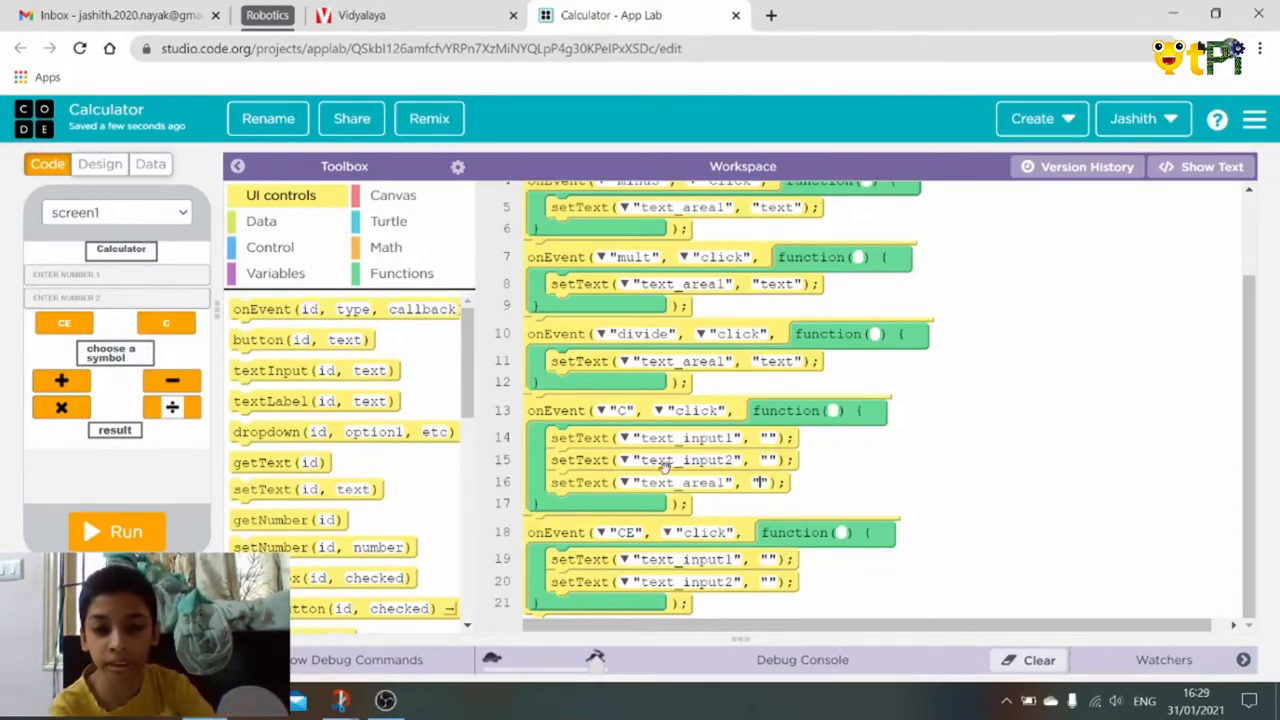
# - Drop an arithmetic operator block from Math into an operator handler's setText slot
pyautogui.scroll(3)
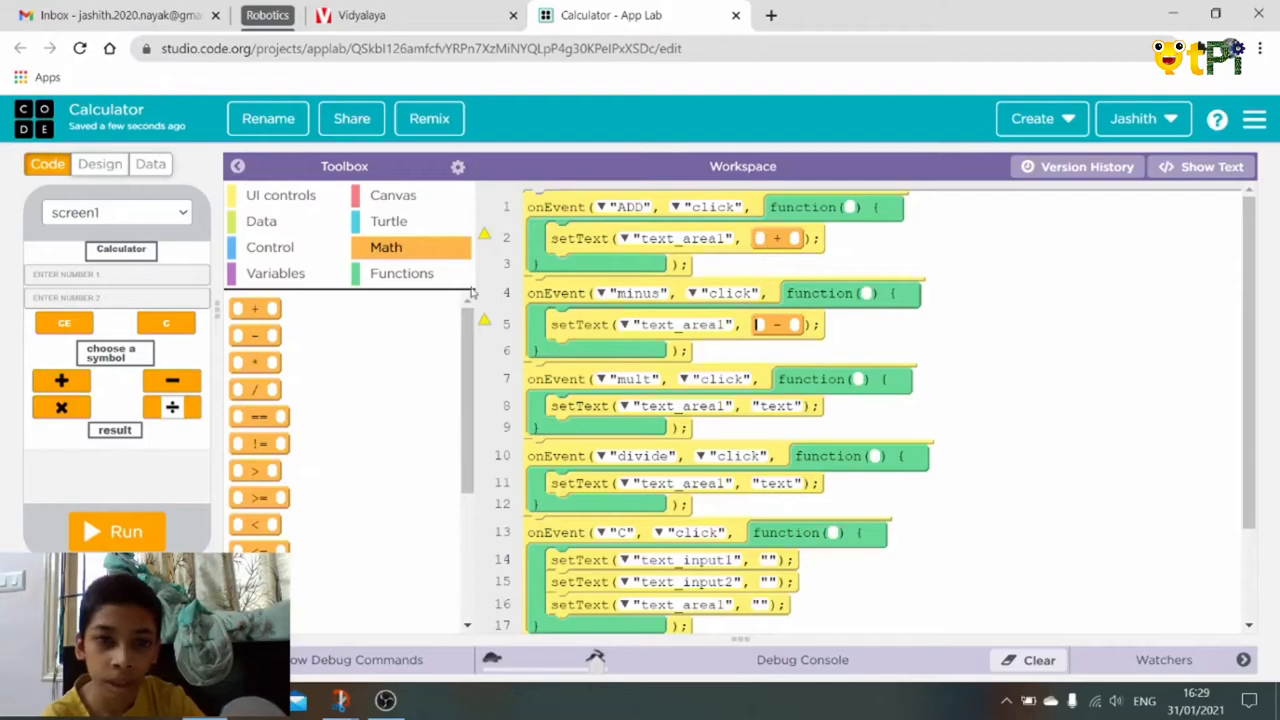
pyautogui.moveTo(256, 362); pyautogui.dragTo(390, 368)
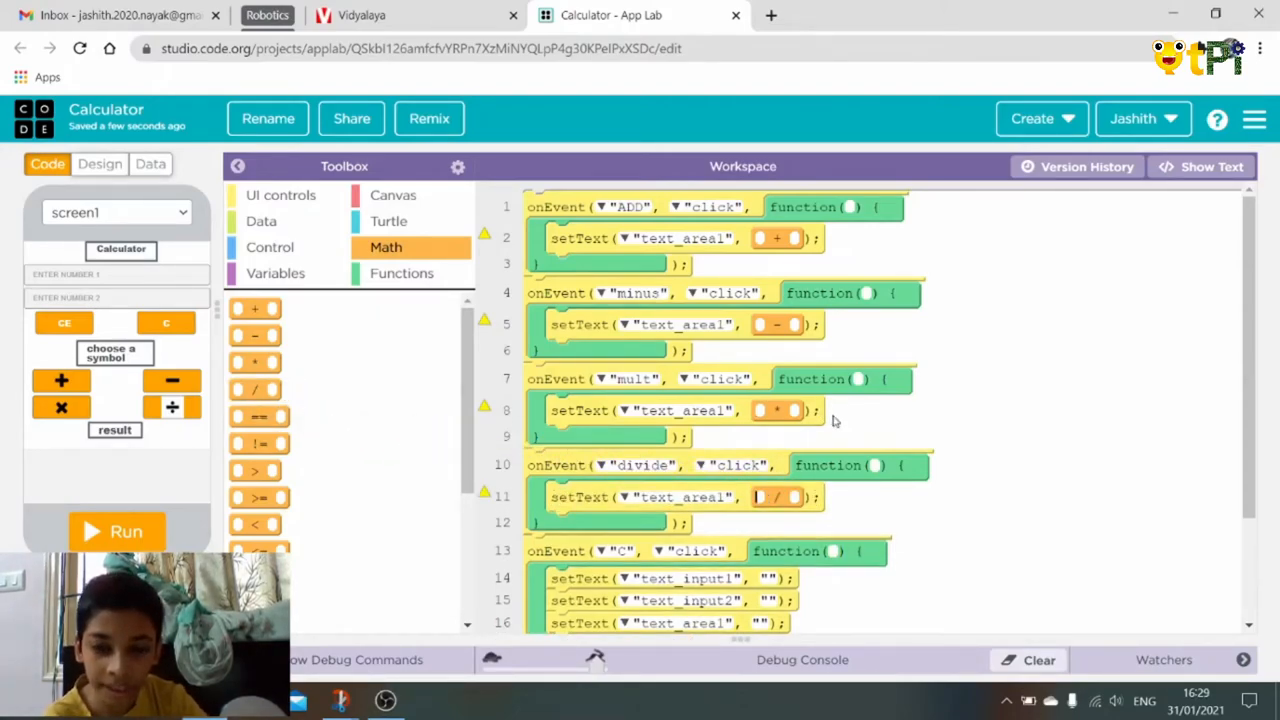
pyautogui.click(280, 196)
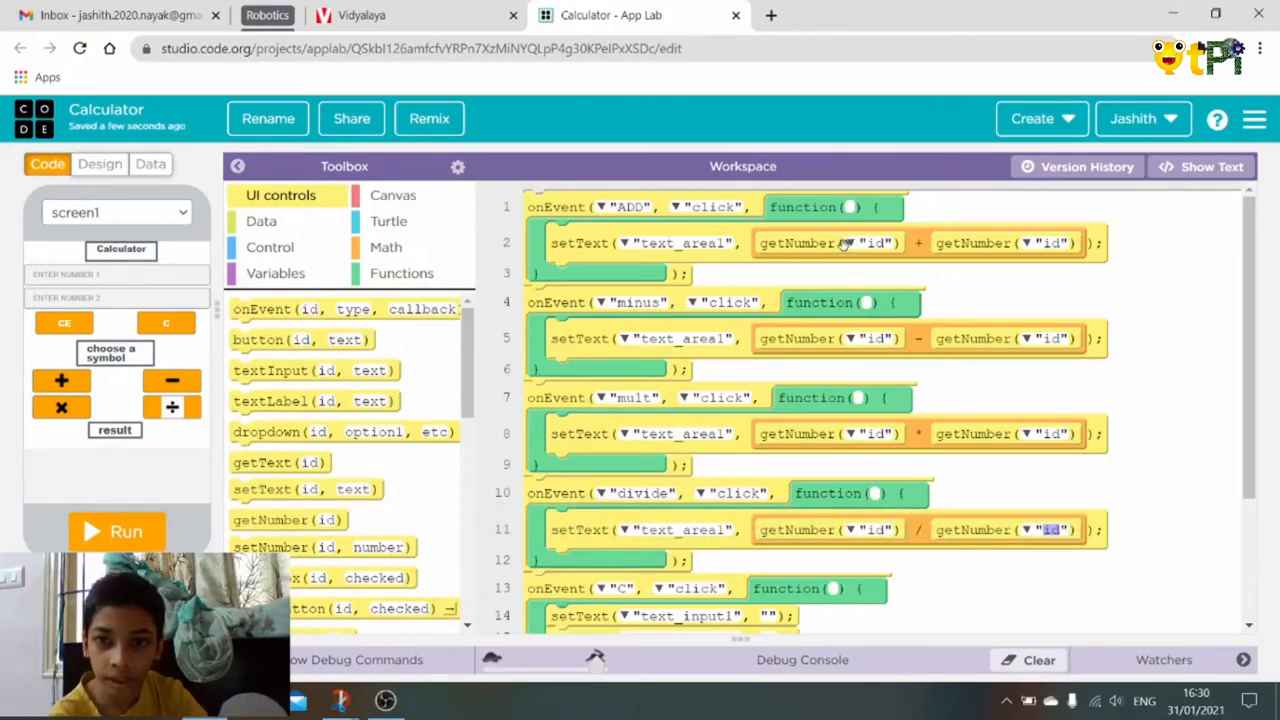
# - Set every getNumber id in the four operator handlers to text_input1 and text_input2
pyautogui.click(848, 244)
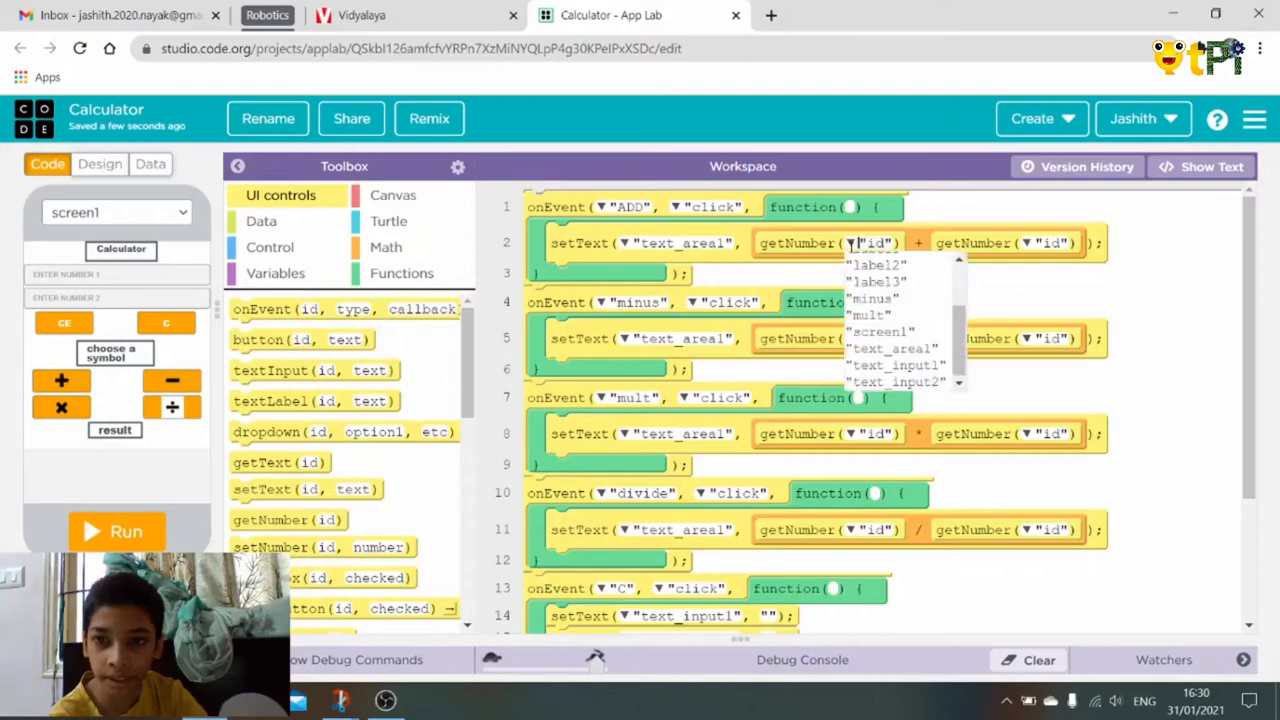
pyautogui.click(896, 364)
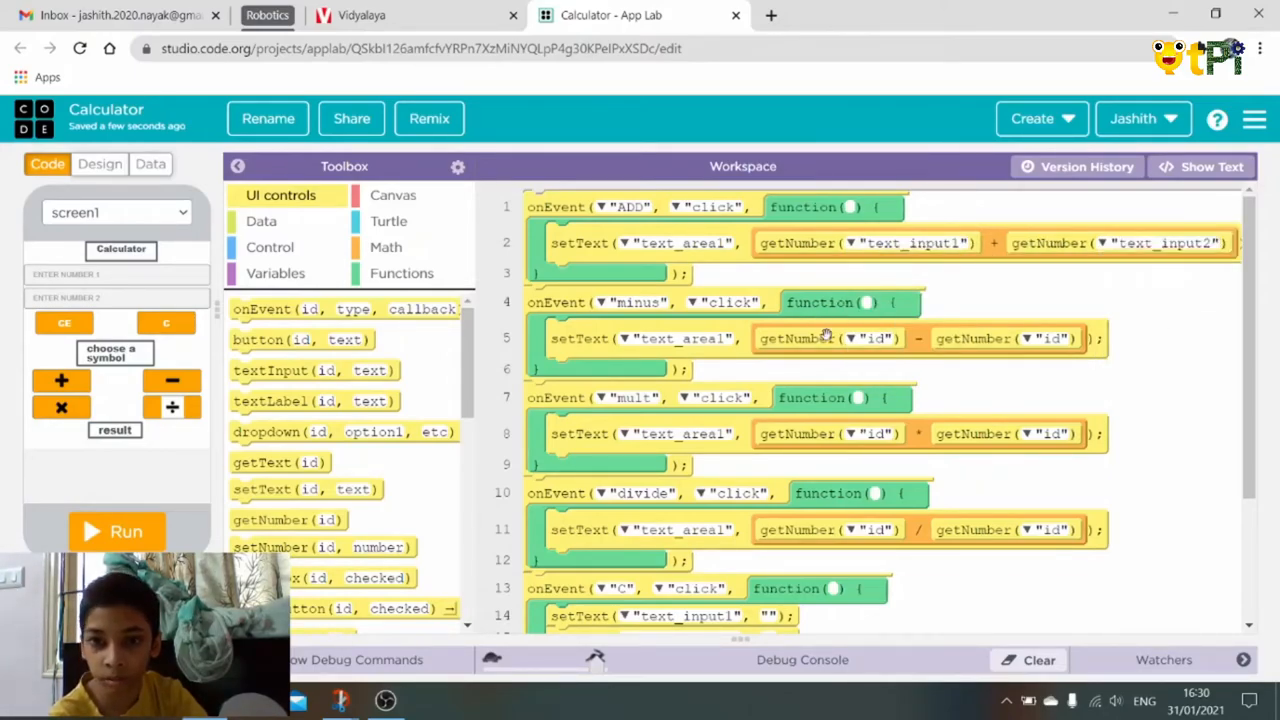
pyautogui.click(852, 338)
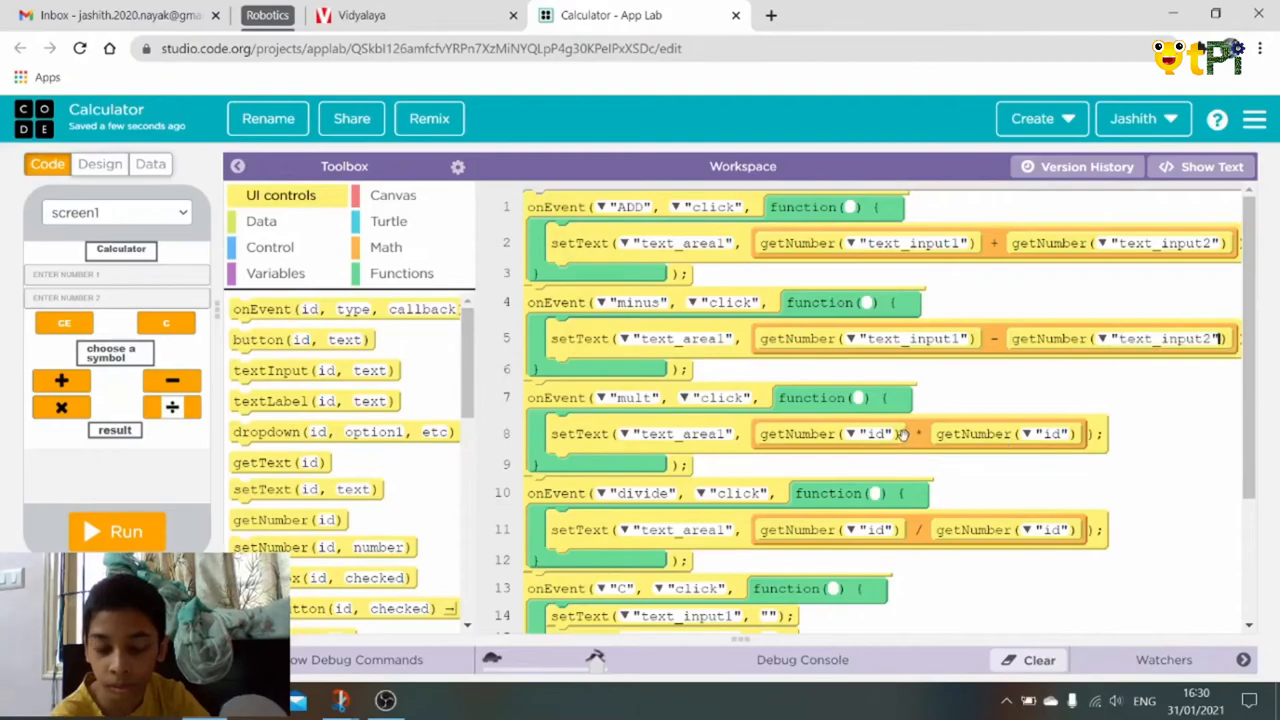
pyautogui.click(876, 432)
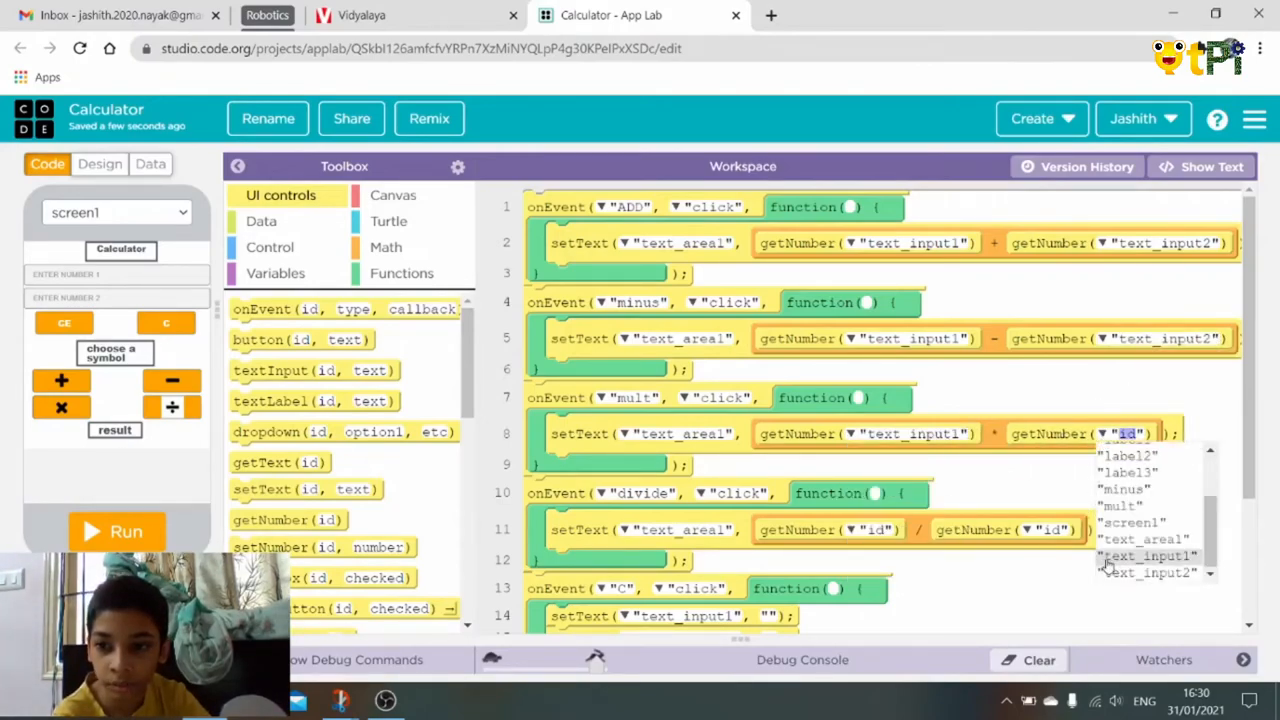
pyautogui.click(1148, 572)
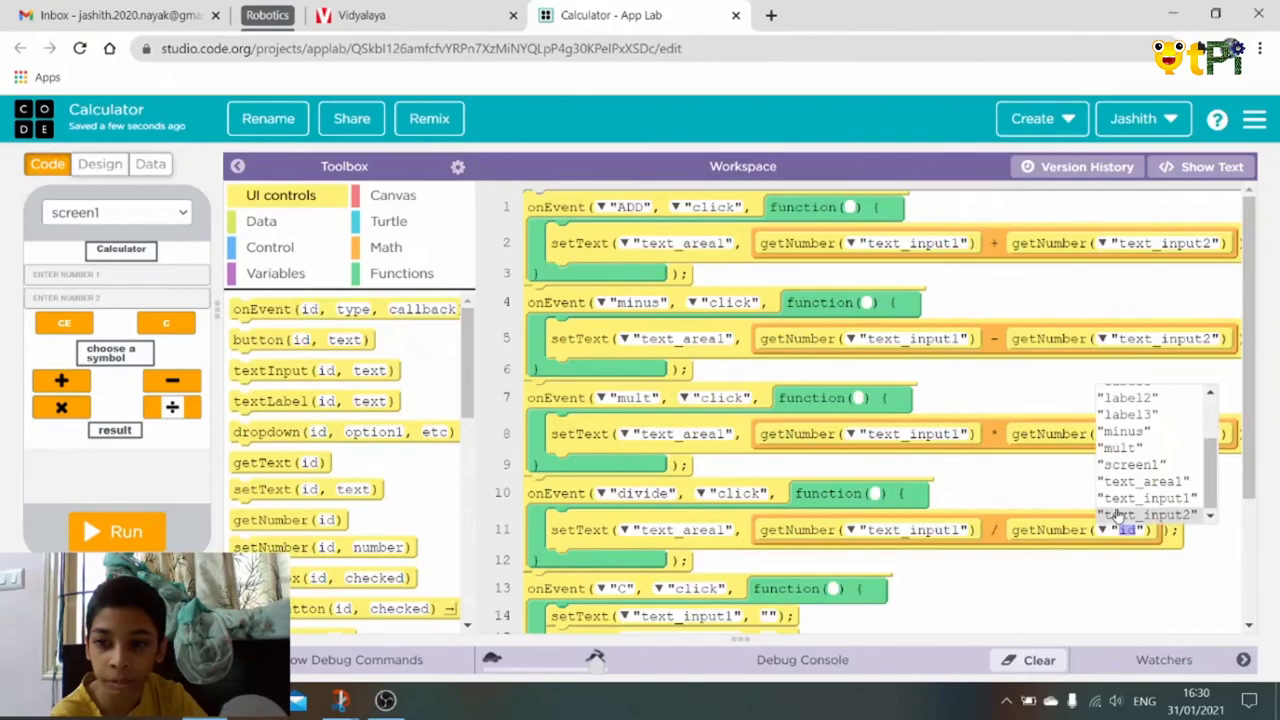
pyautogui.click(1148, 514)
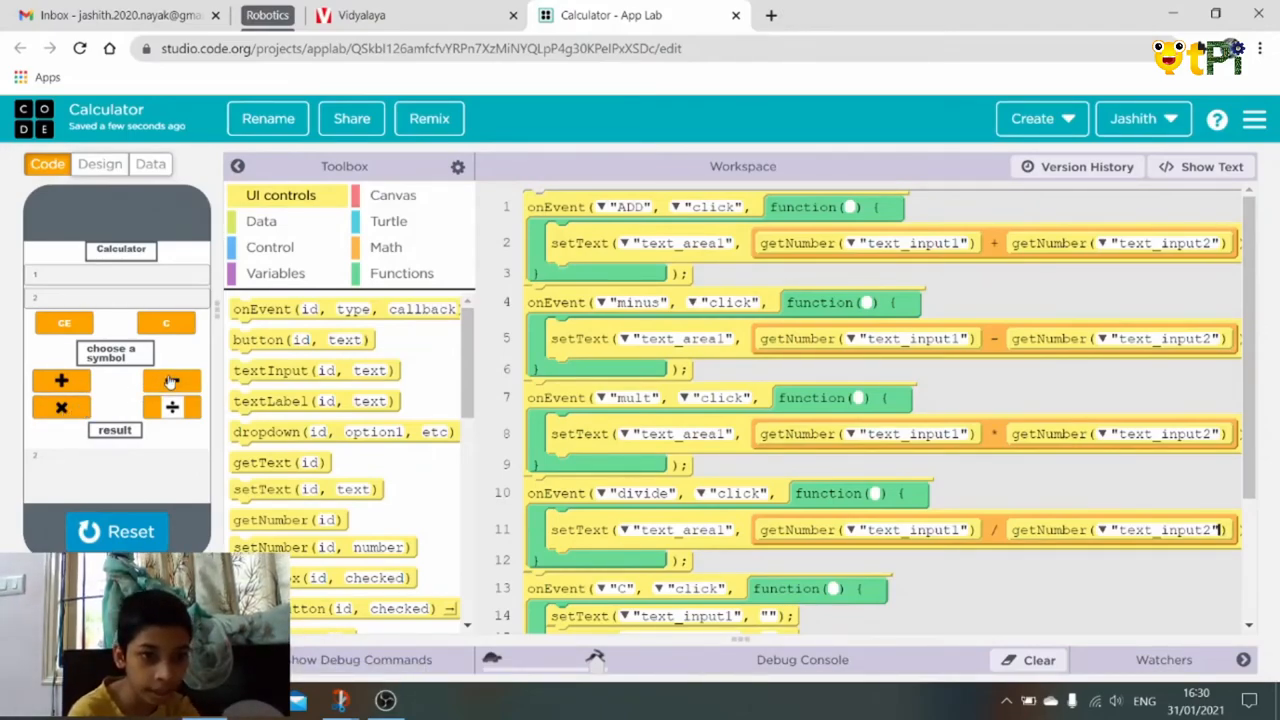
pyautogui.click(172, 380)
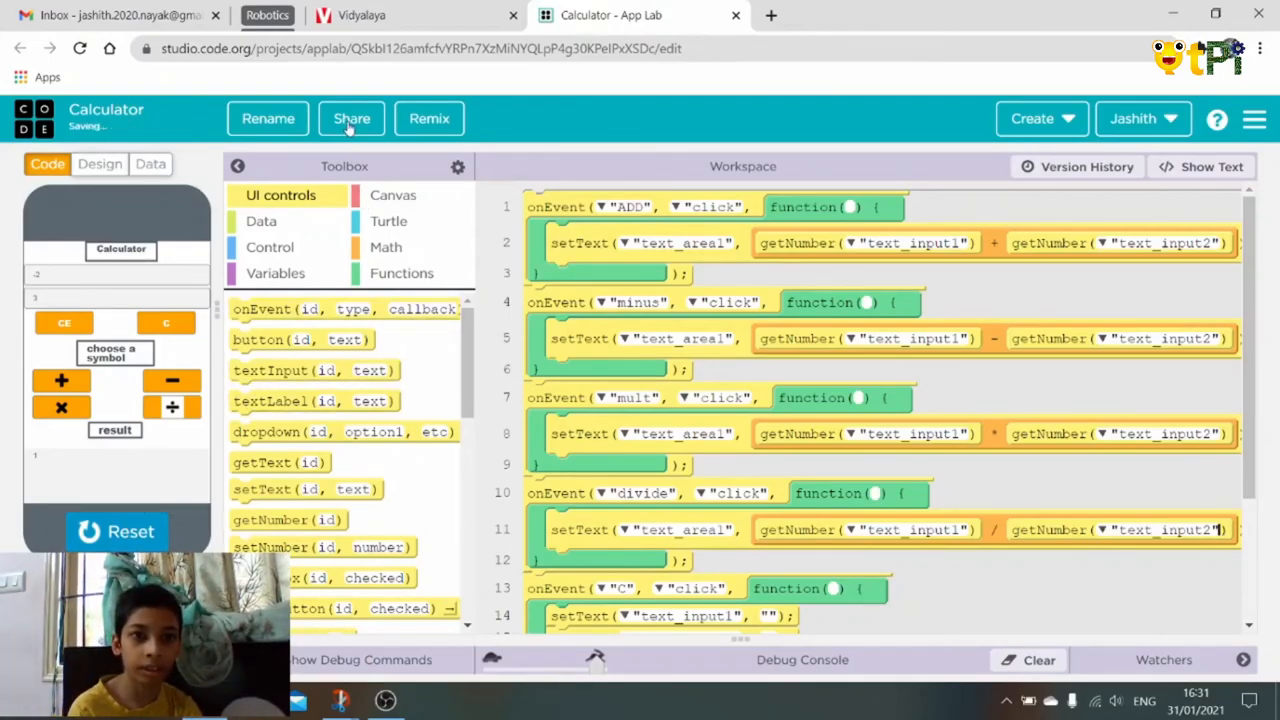
# - Show the Share your project dialog with the public link
pyautogui.click(352, 118)
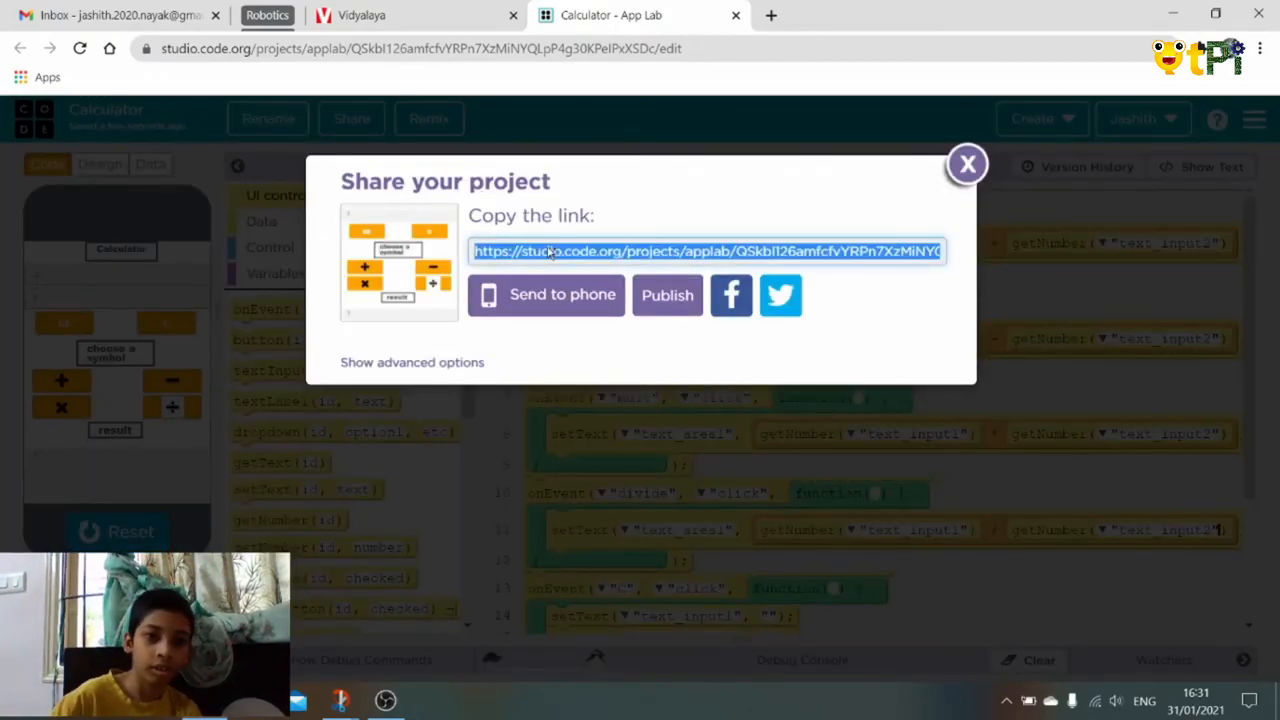
pyautogui.moveTo(544, 294)
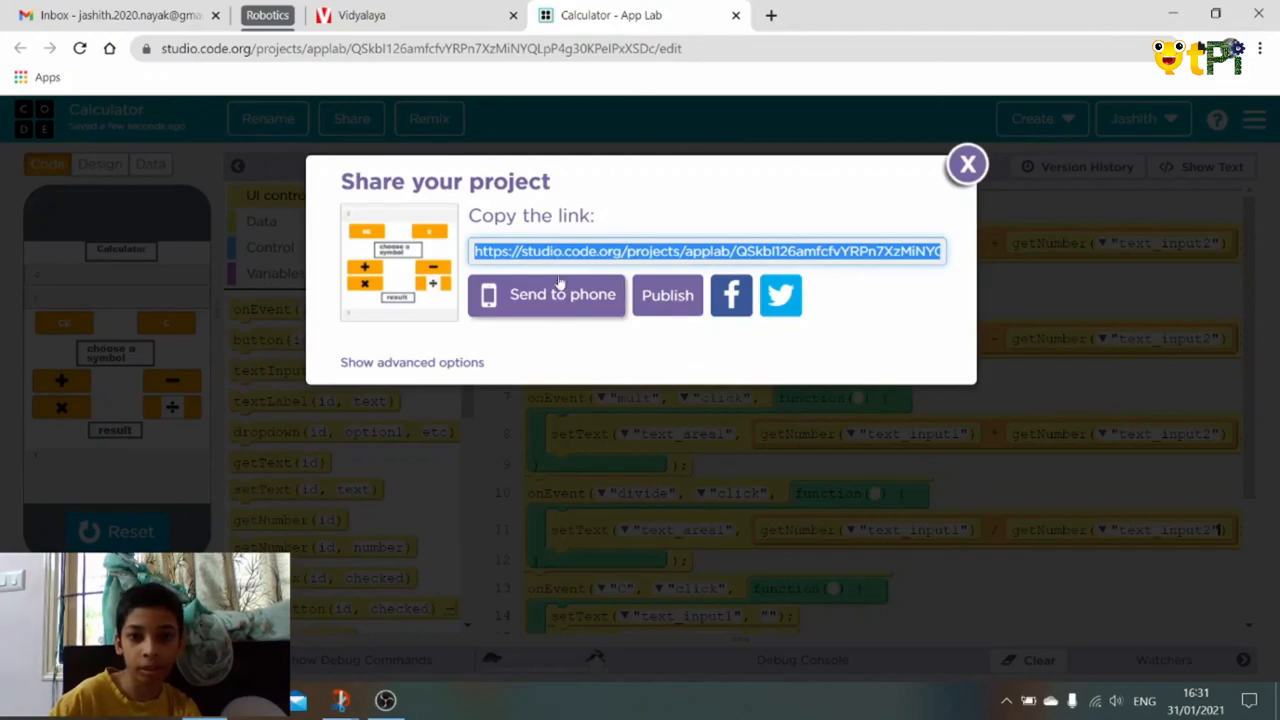